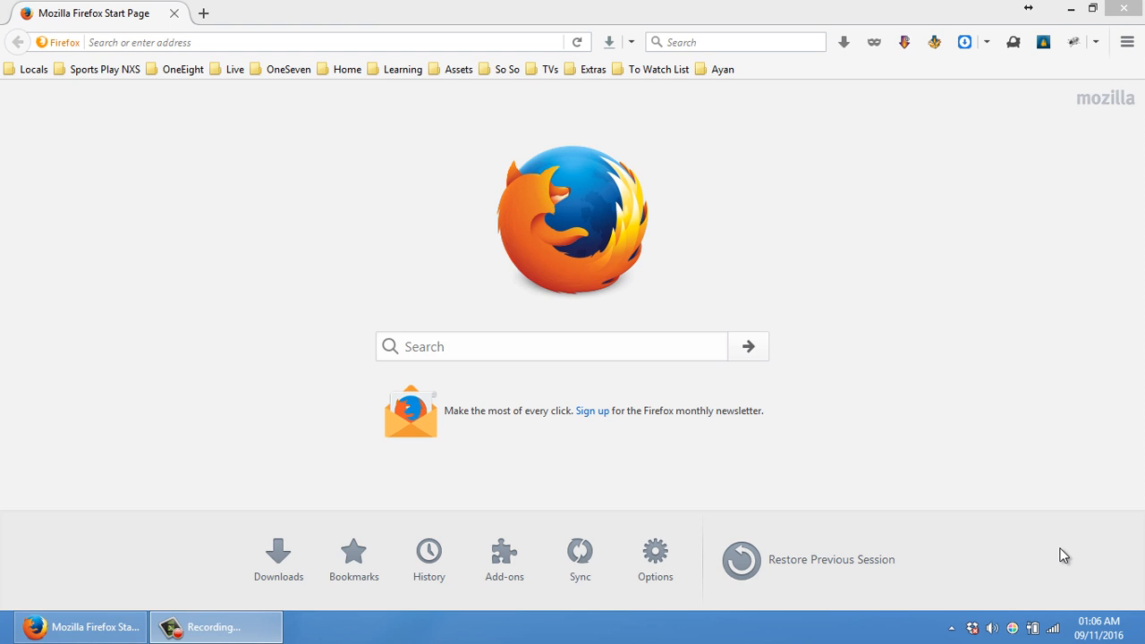
pyautogui.moveTo(920, 415)
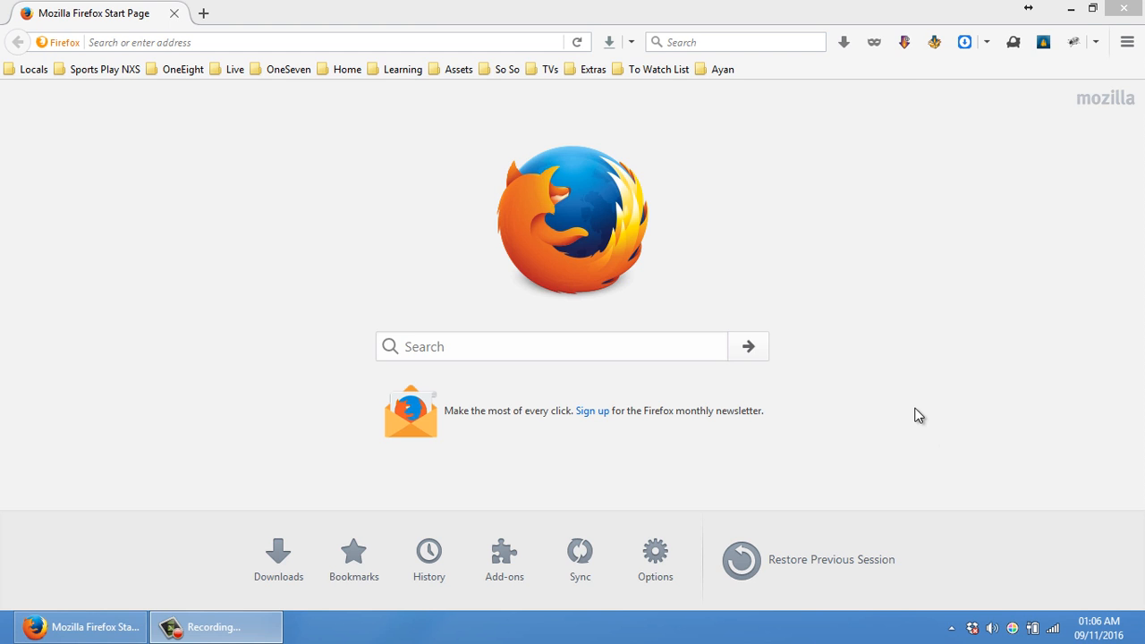
# - Run a Google search for 'hp support assistant' from the address bar
pyautogui.click(735, 43)
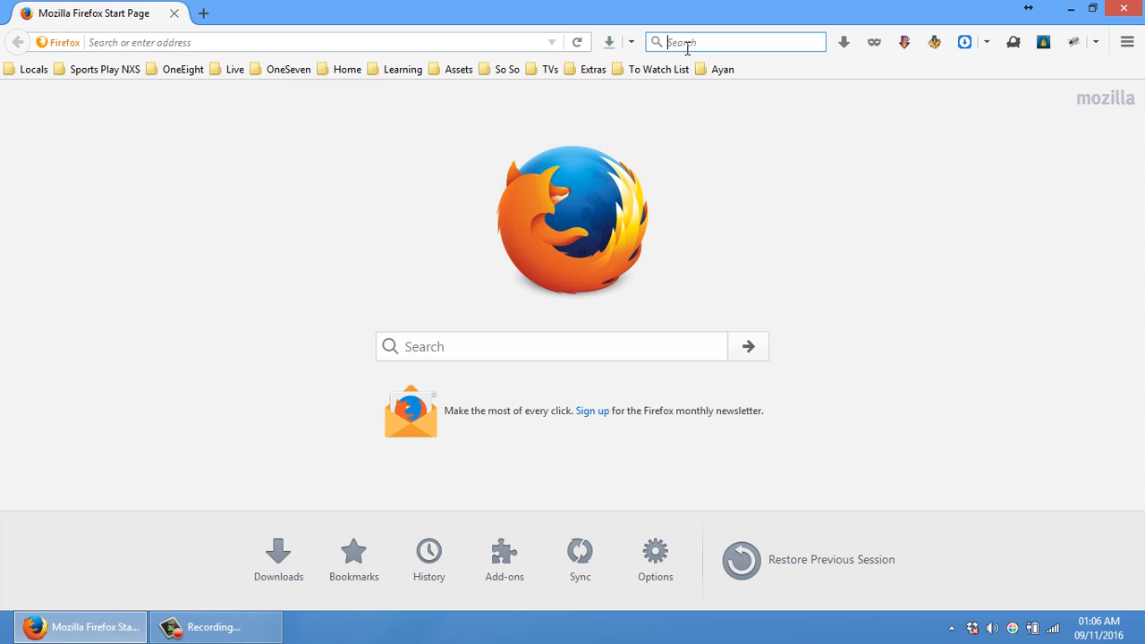
pyautogui.write('hp d')
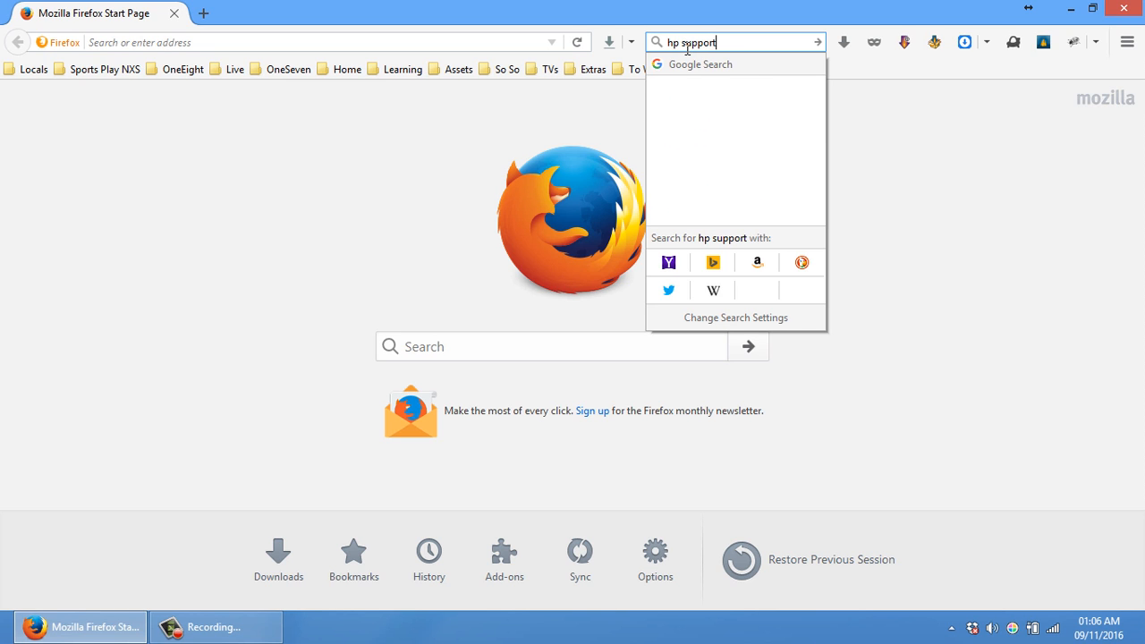
pyautogui.write('assi')
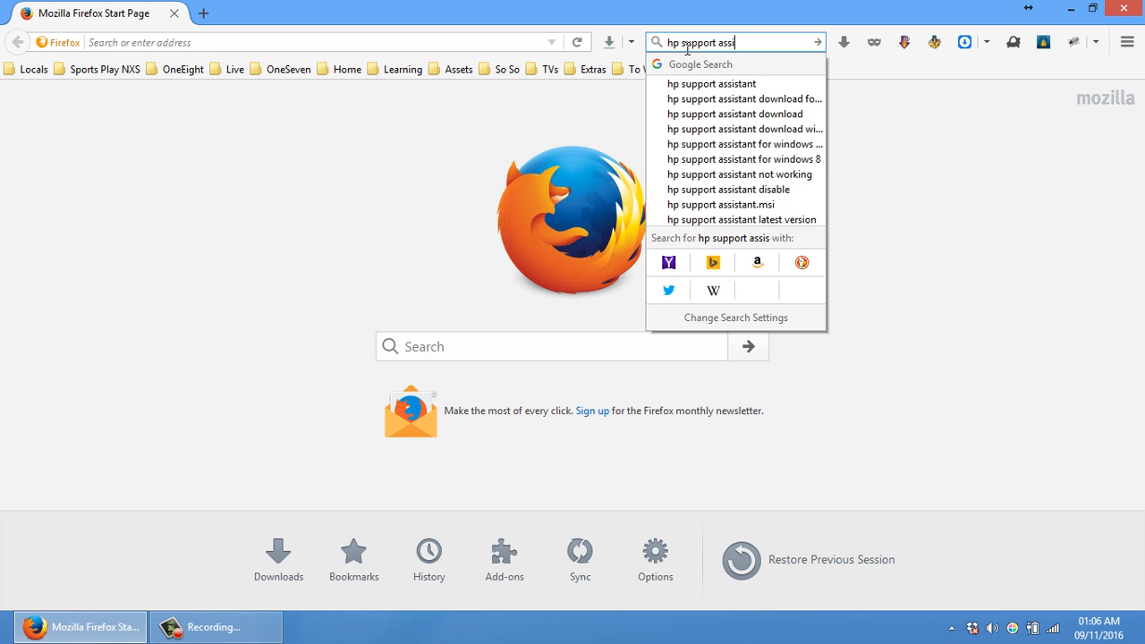
pyautogui.click(712, 84)
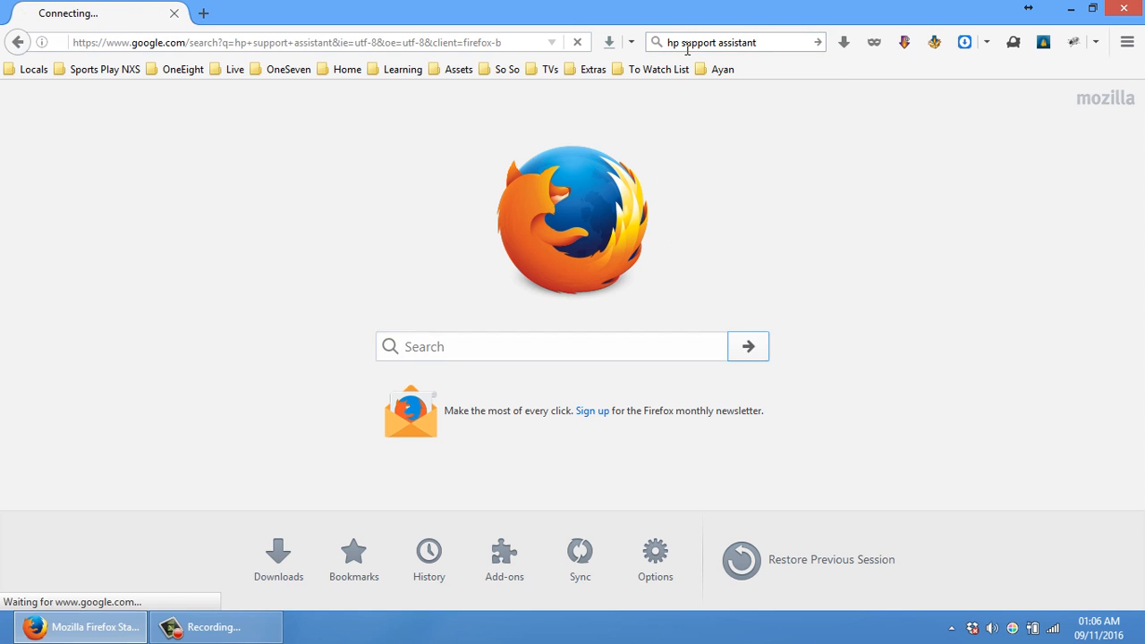
pyautogui.press('Return')
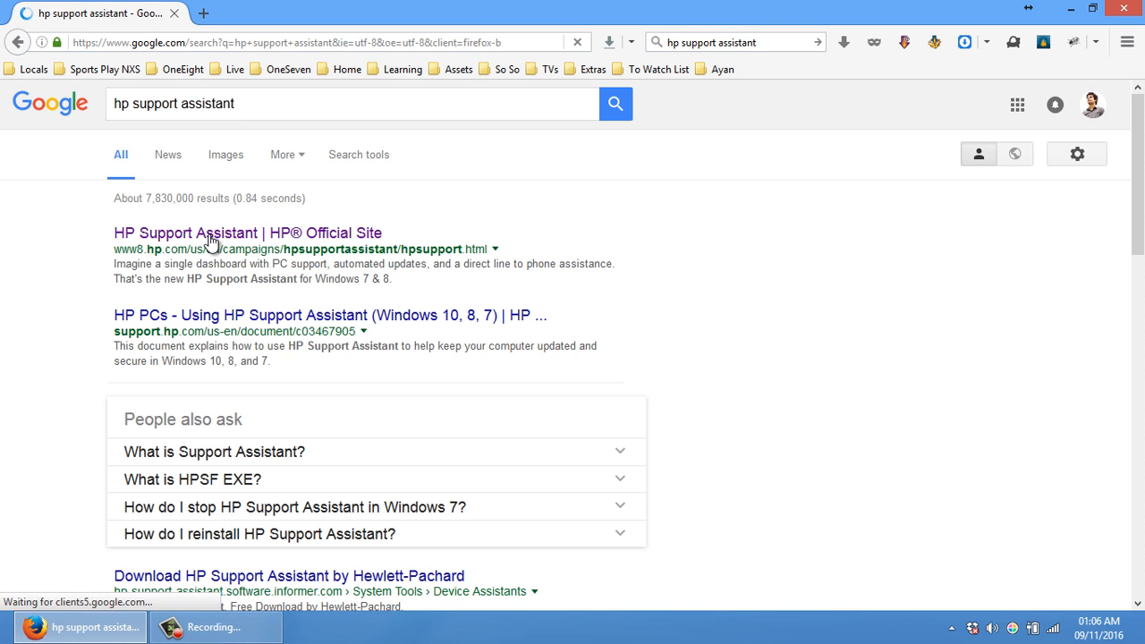
# - Go to the 'HP Support Assistant | HP® Official Site' result and scroll to its Download button
pyautogui.click(210, 232)
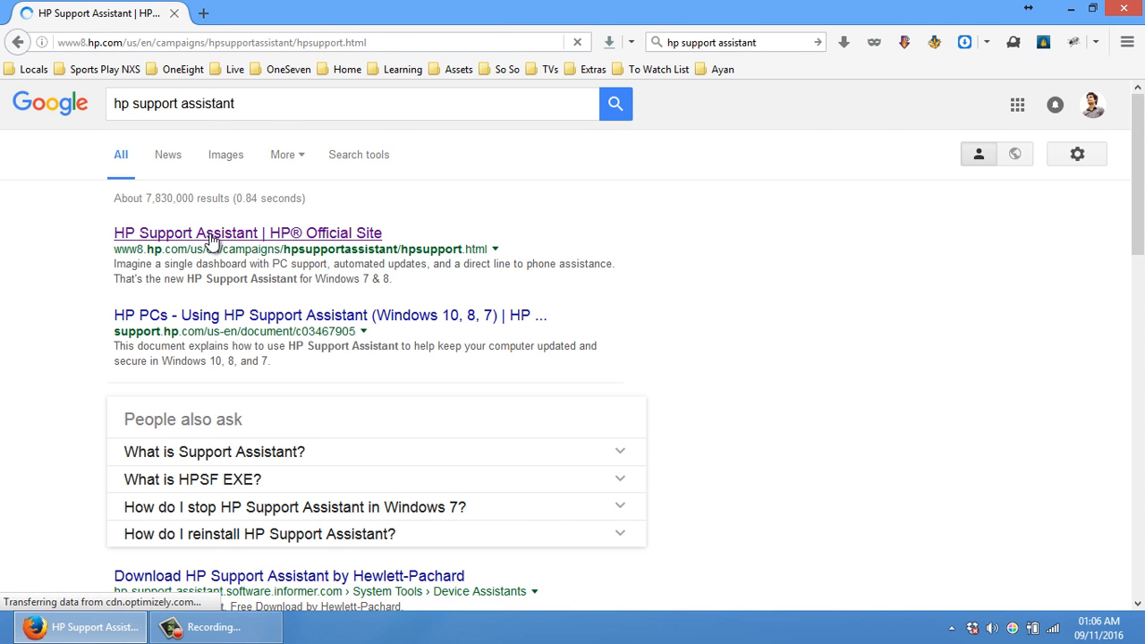
pyautogui.click(247, 233)
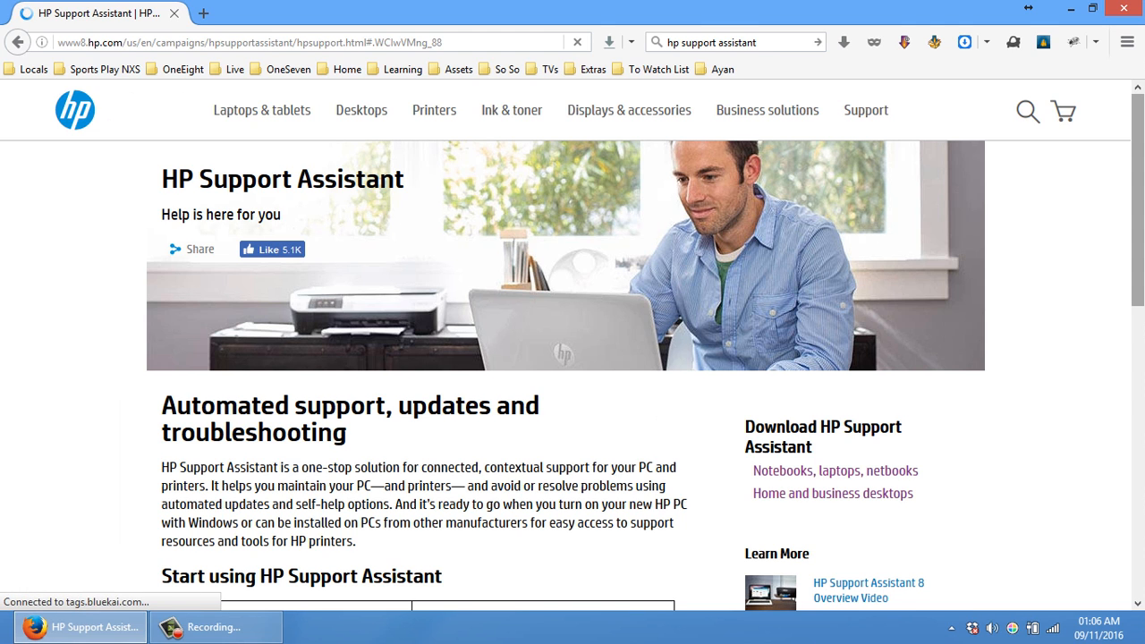
pyautogui.scroll(-3)
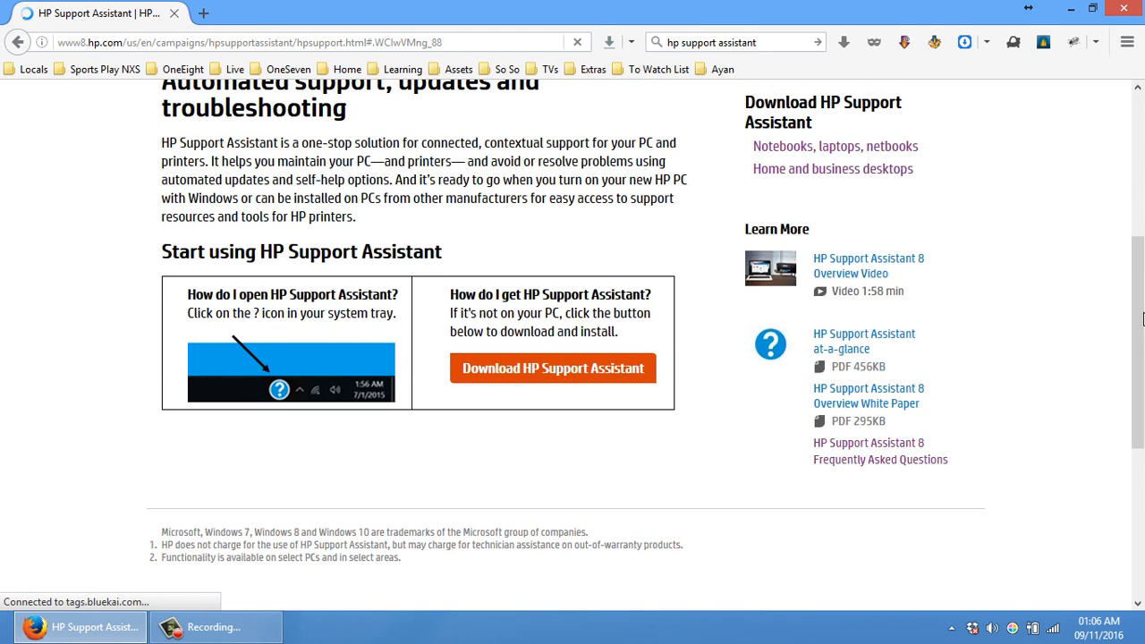
pyautogui.moveTo(698, 447)
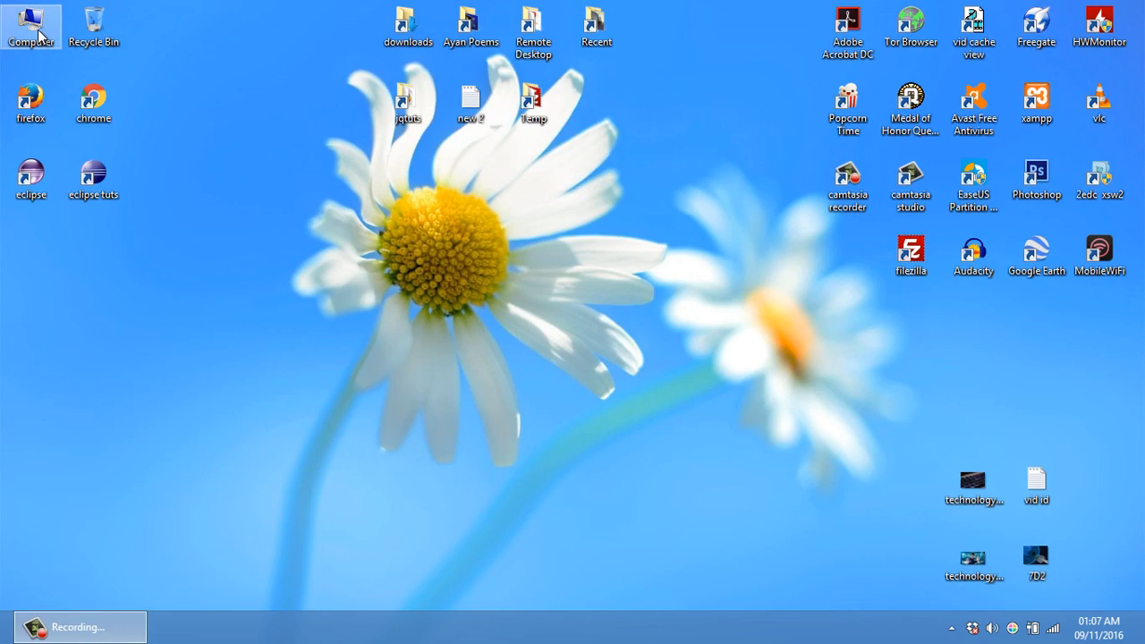
# - Launch the sp77062 installer from Downloads and continue past its product information page
pyautogui.doubleClick(30, 25)
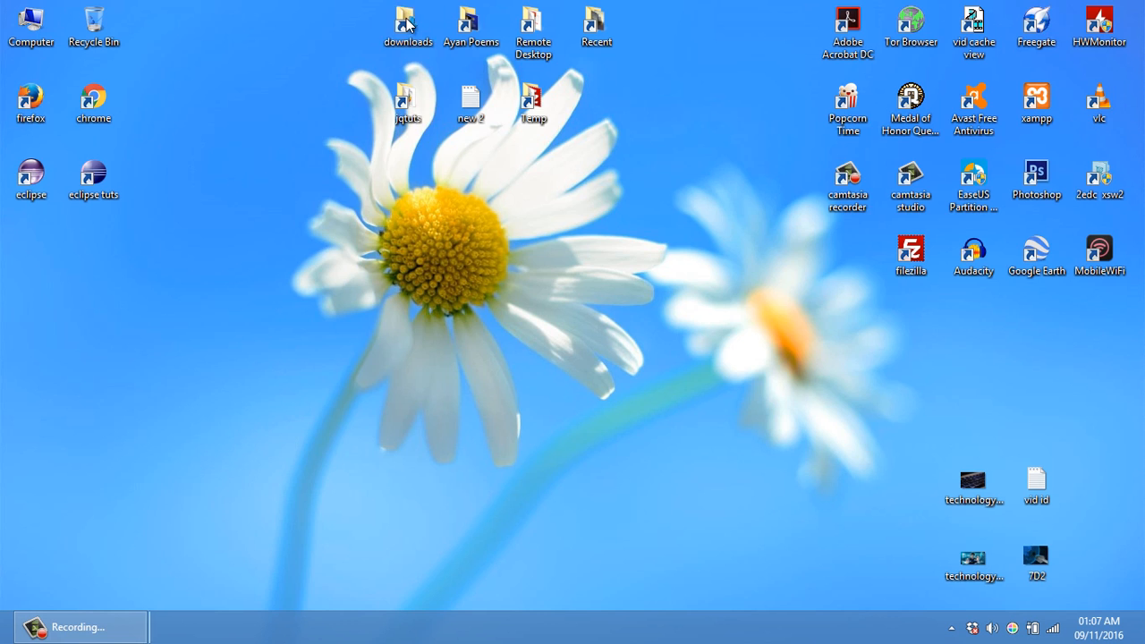
pyautogui.doubleClick(408, 27)
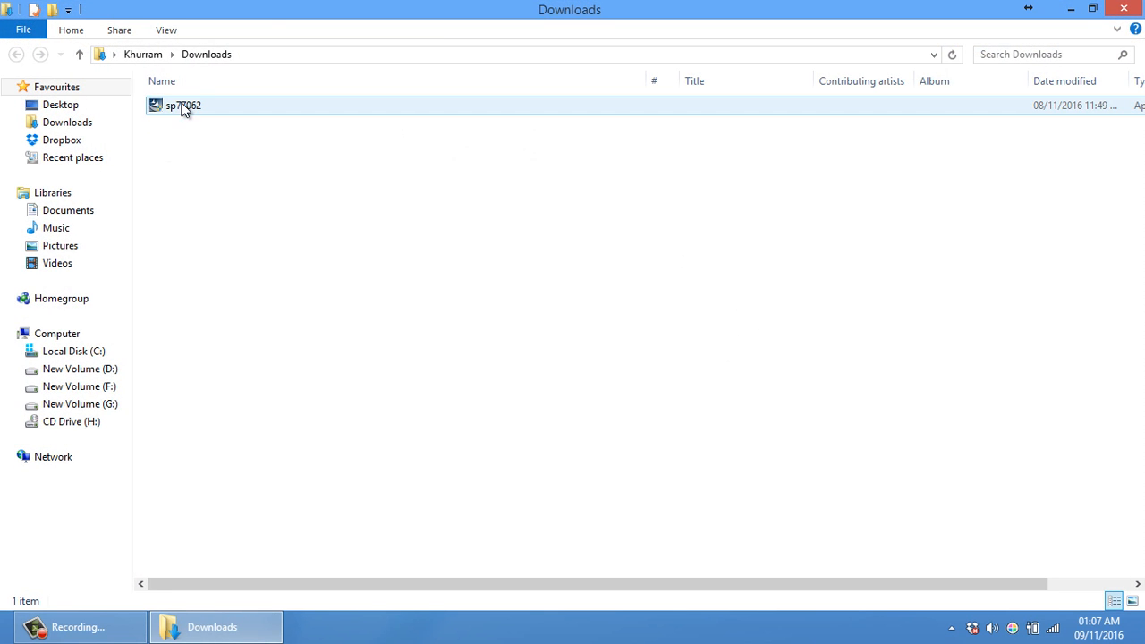
pyautogui.doubleClick(183, 106)
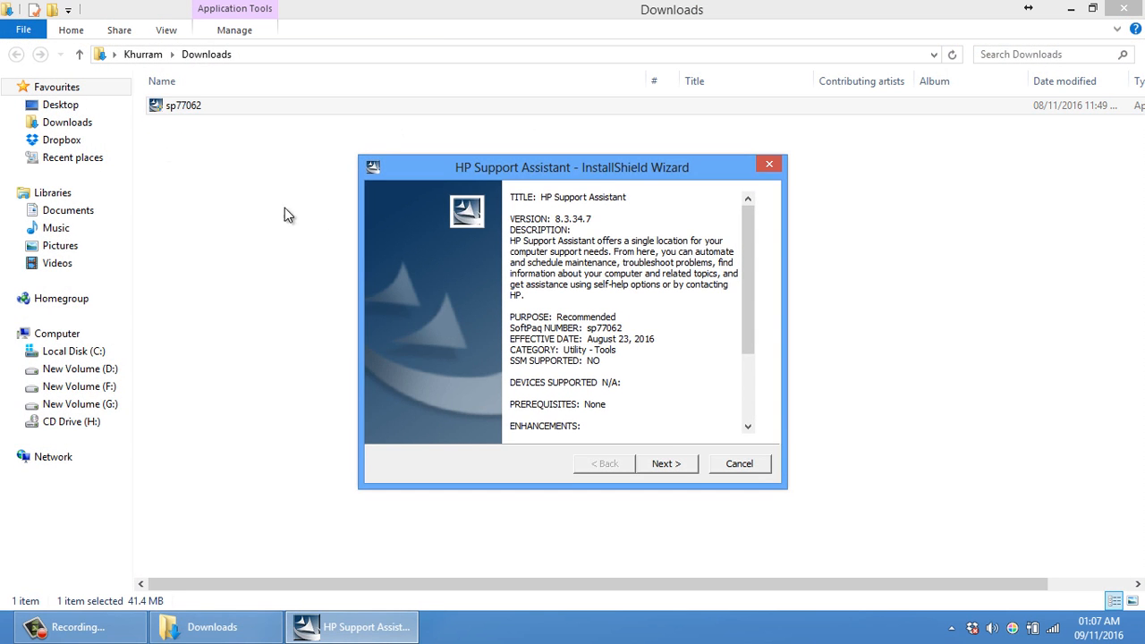
pyautogui.click(666, 464)
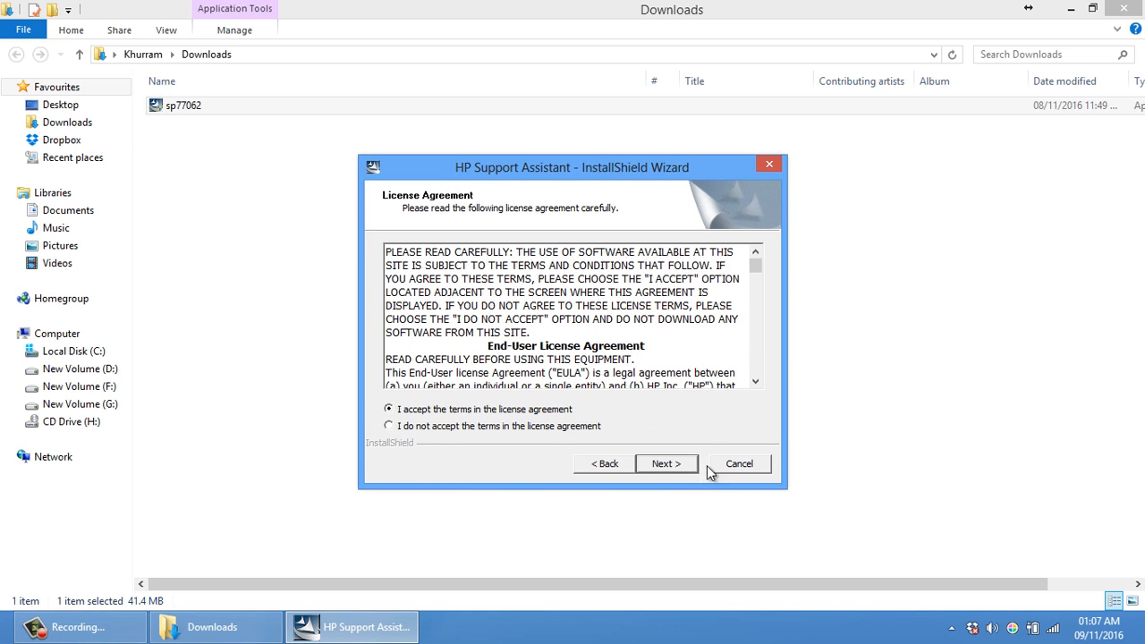
pyautogui.moveTo(668, 463)
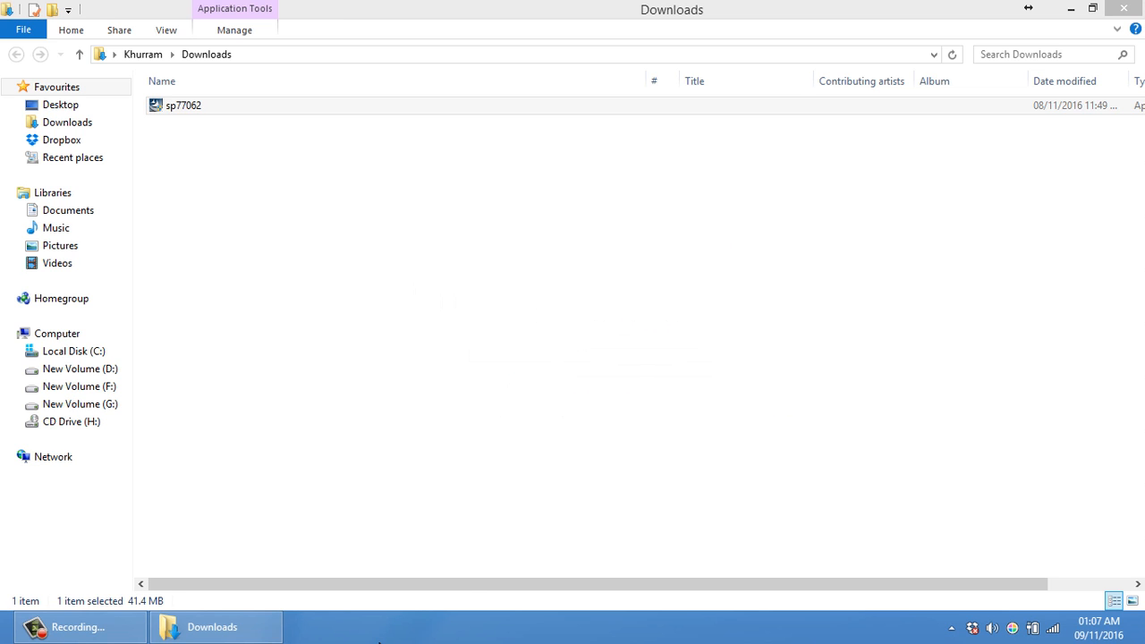
# - Continue the sp77062 install to completion and close the Downloads folder window
pyautogui.doubleClick(182, 104)
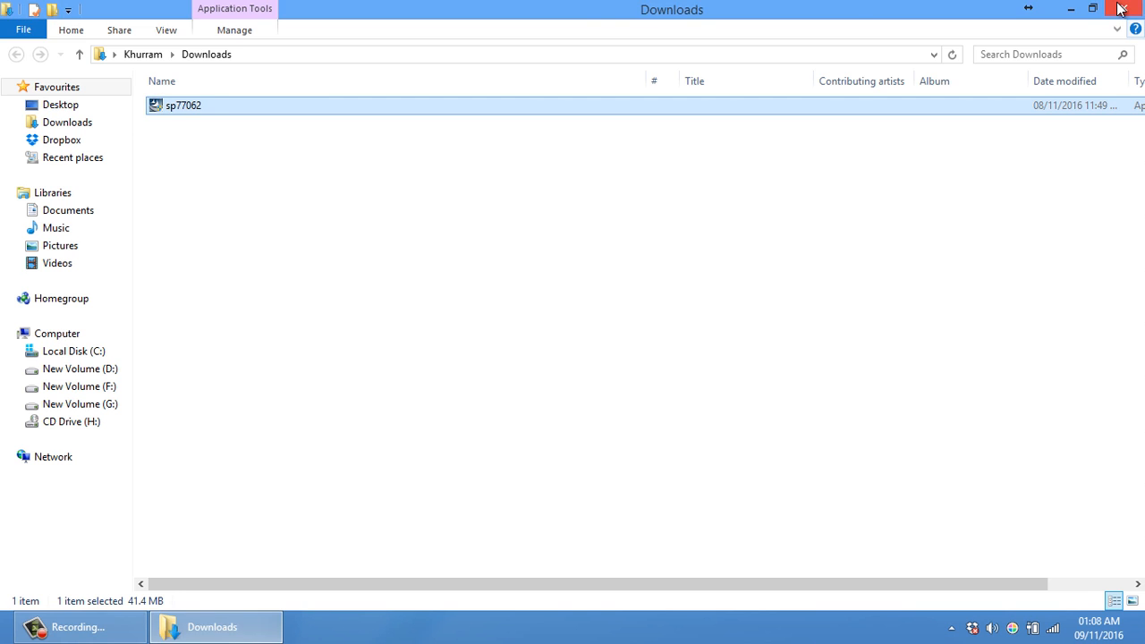
pyautogui.click(1124, 8)
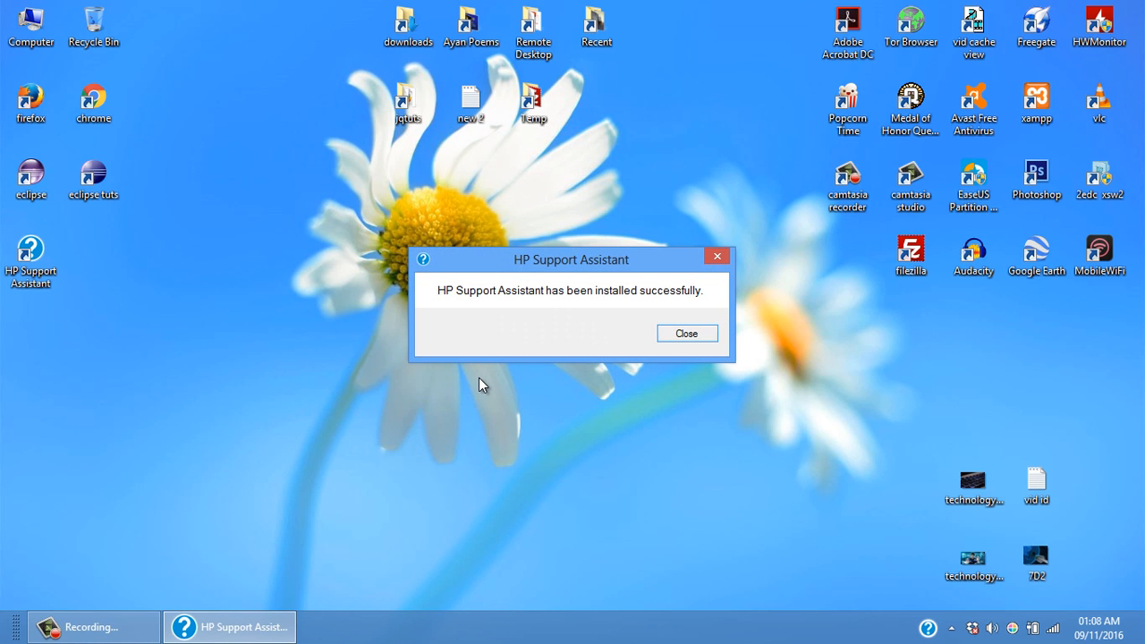
# - Dismiss the installed-successfully message and launch HP Support Assistant from its desktop shortcut
pyautogui.click(687, 333)
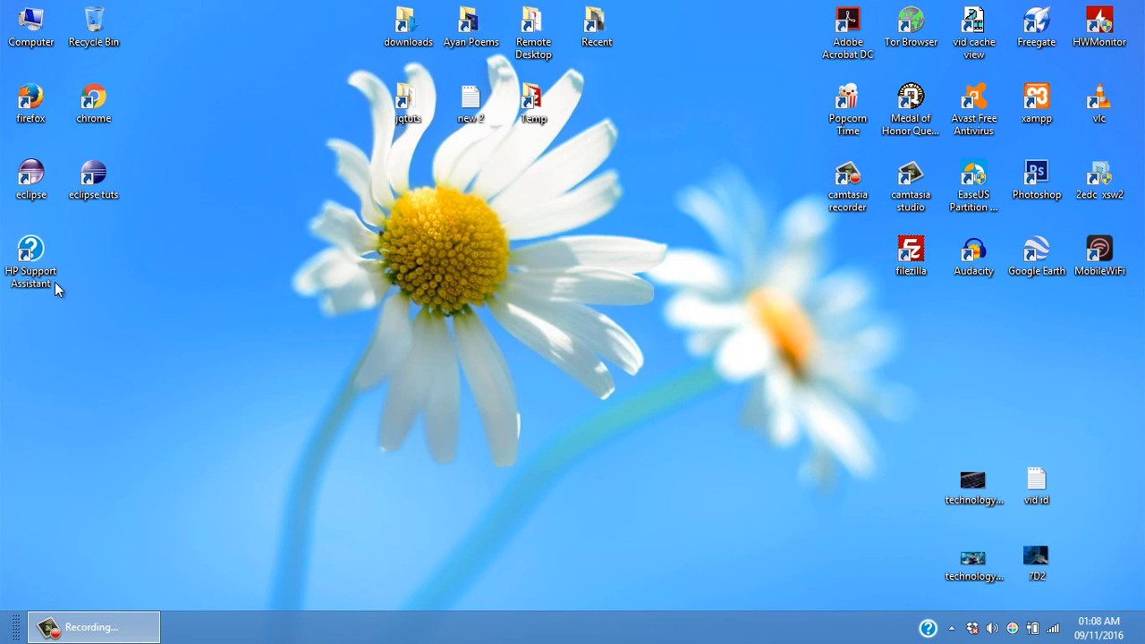
pyautogui.click(32, 254)
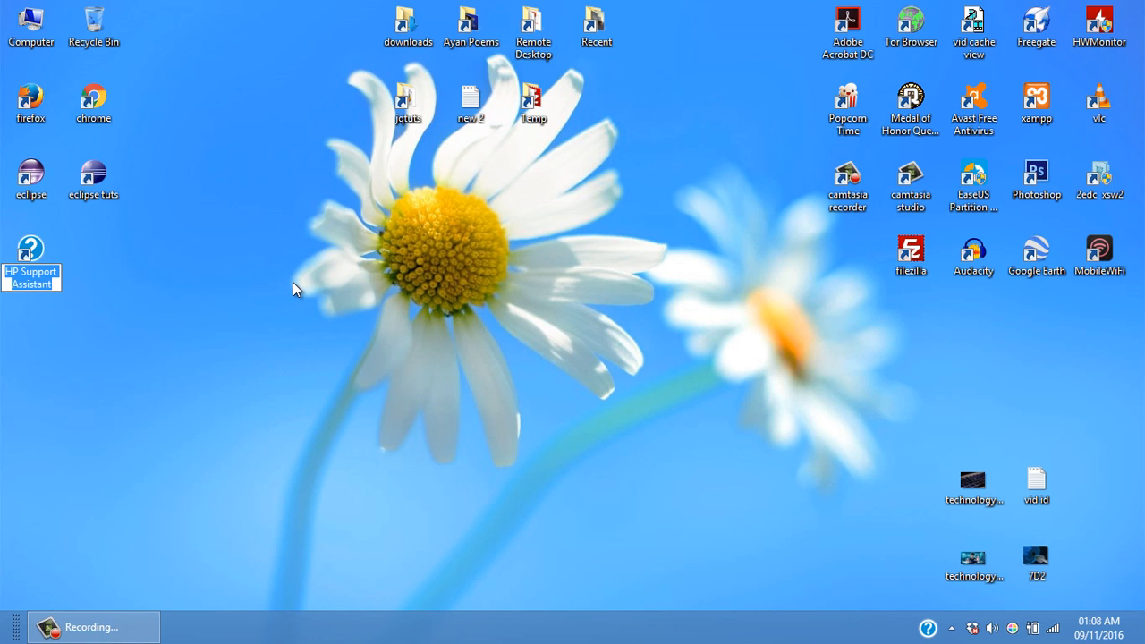
pyautogui.doubleClick(33, 260)
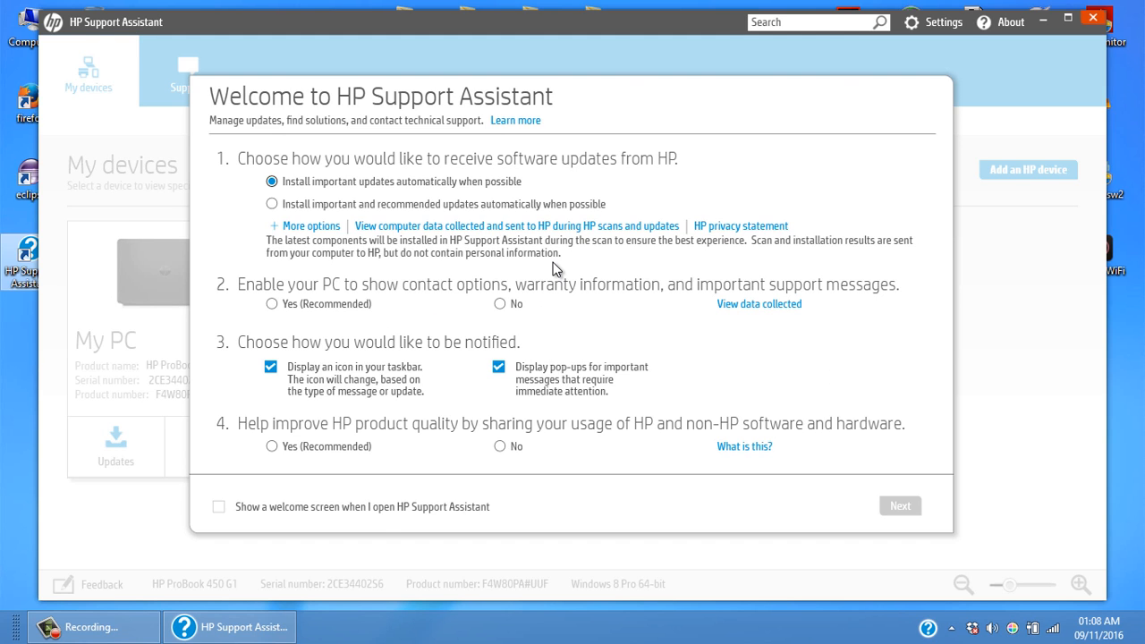
pyautogui.moveTo(426, 175)
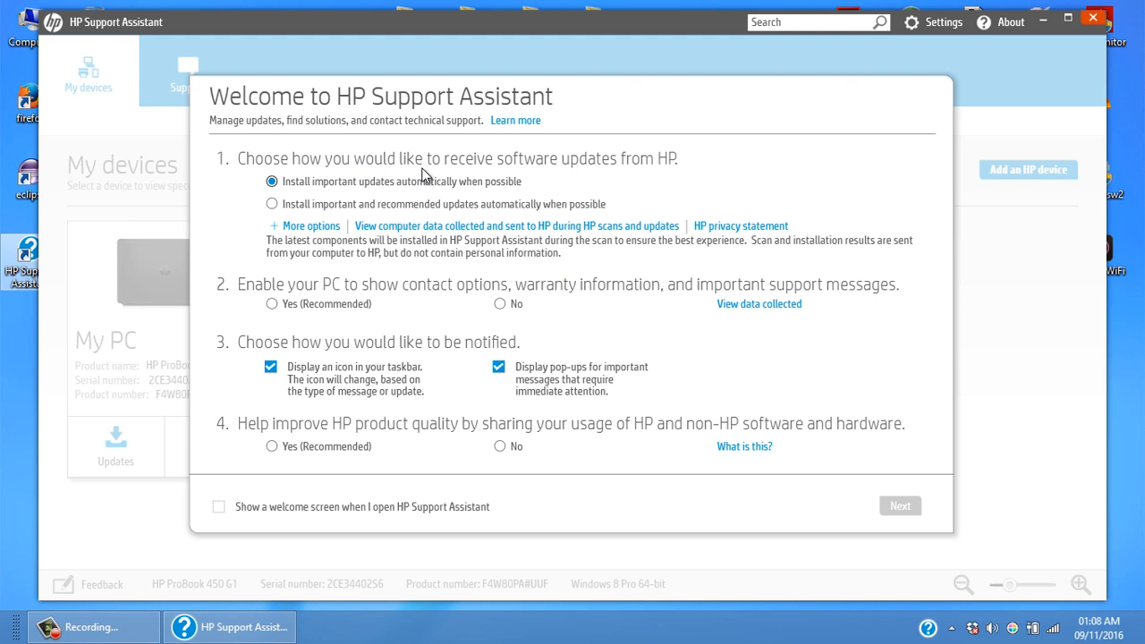
pyautogui.moveTo(639, 170)
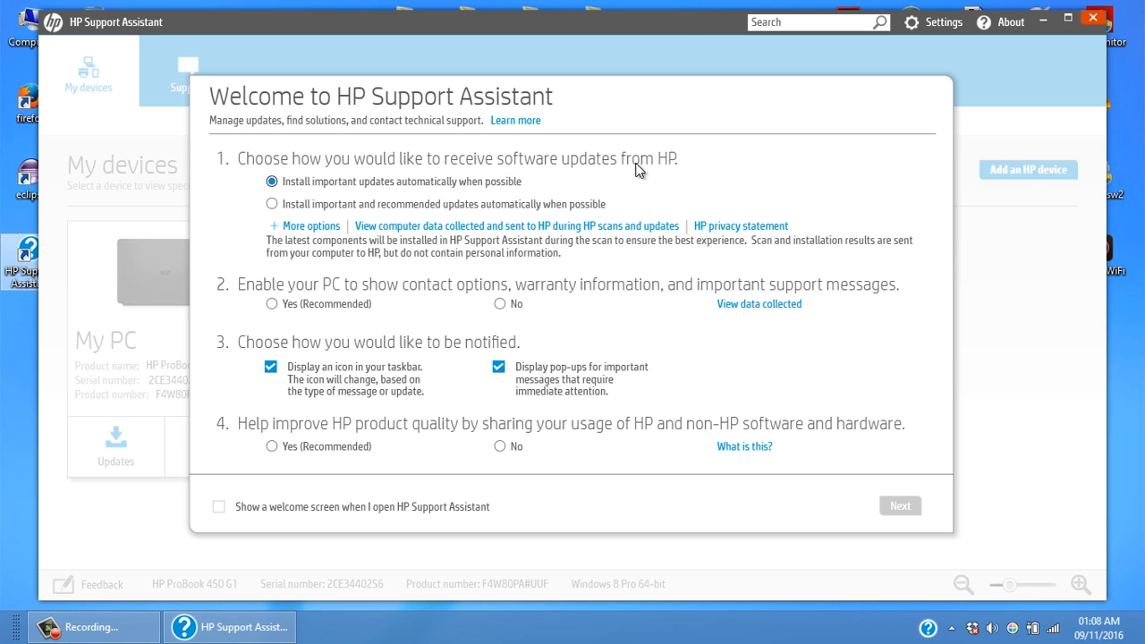
pyautogui.moveTo(374, 189)
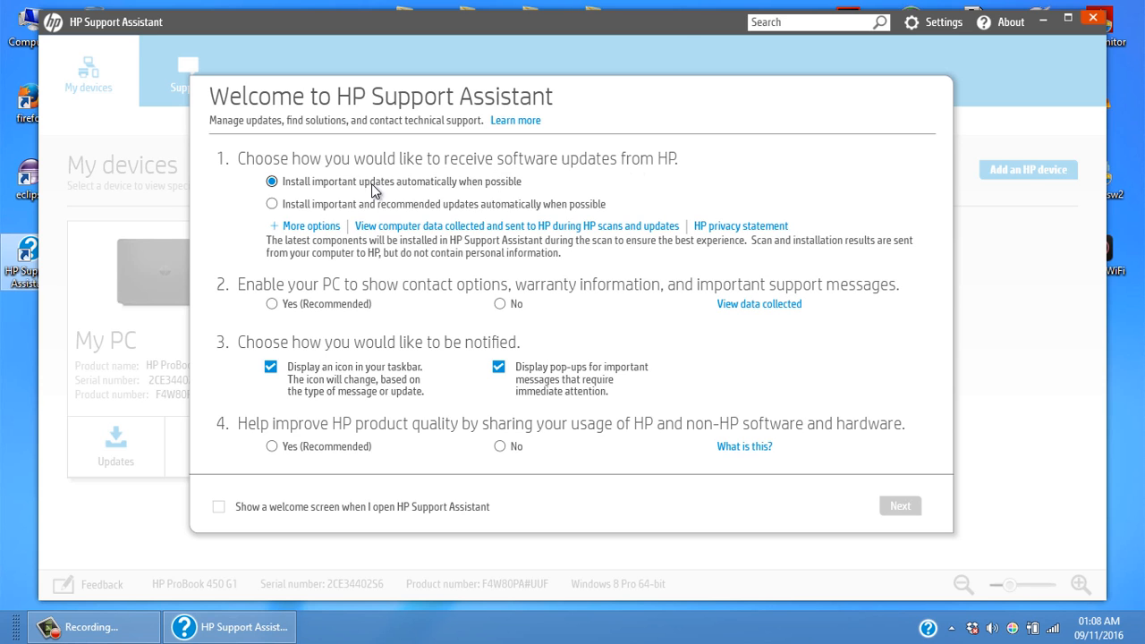
pyautogui.moveTo(480, 191)
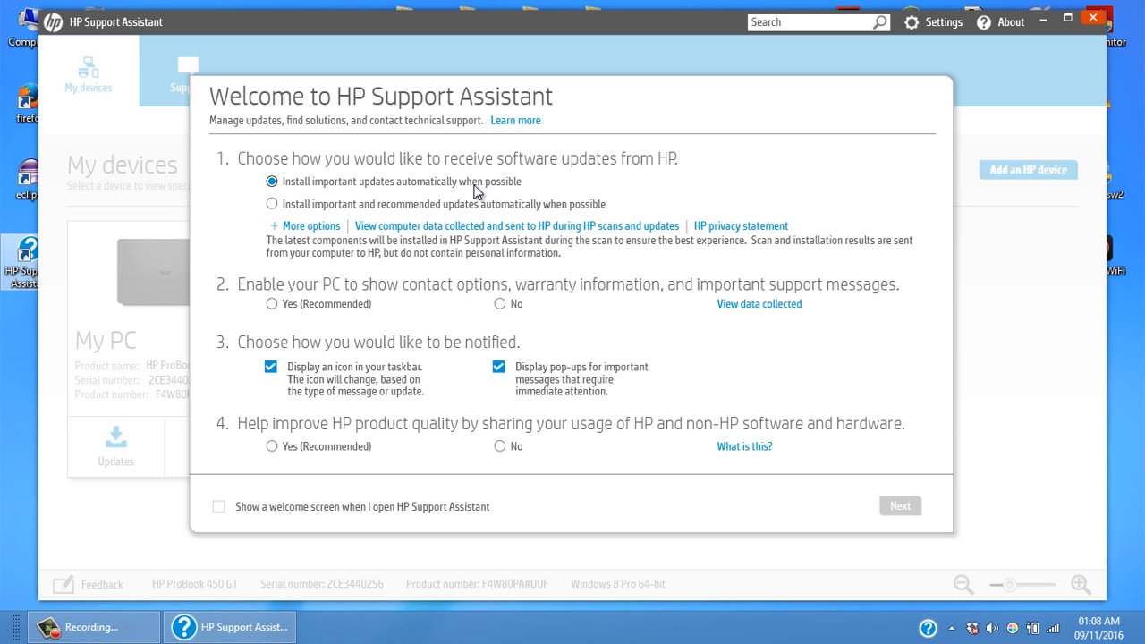
pyautogui.moveTo(433, 215)
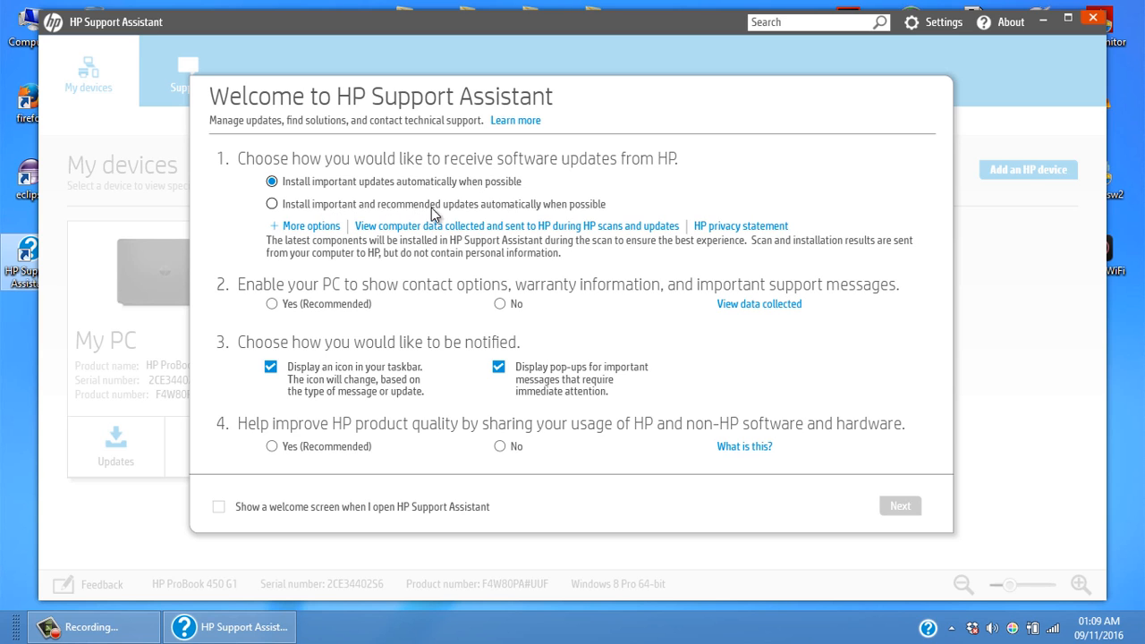
pyautogui.moveTo(572, 213)
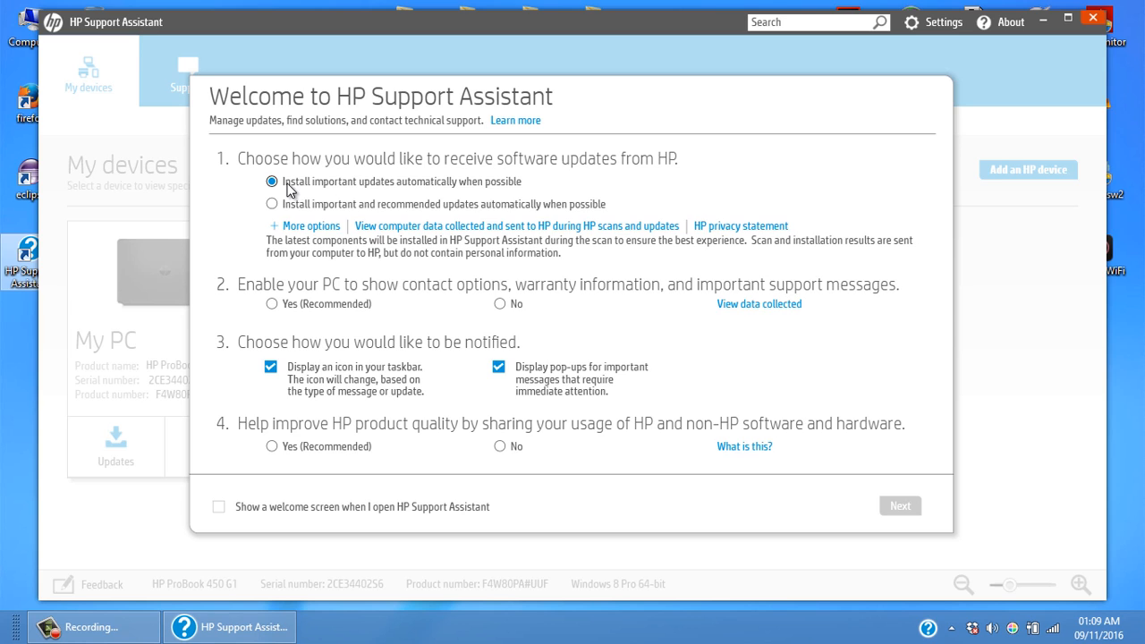
pyautogui.moveTo(279, 218)
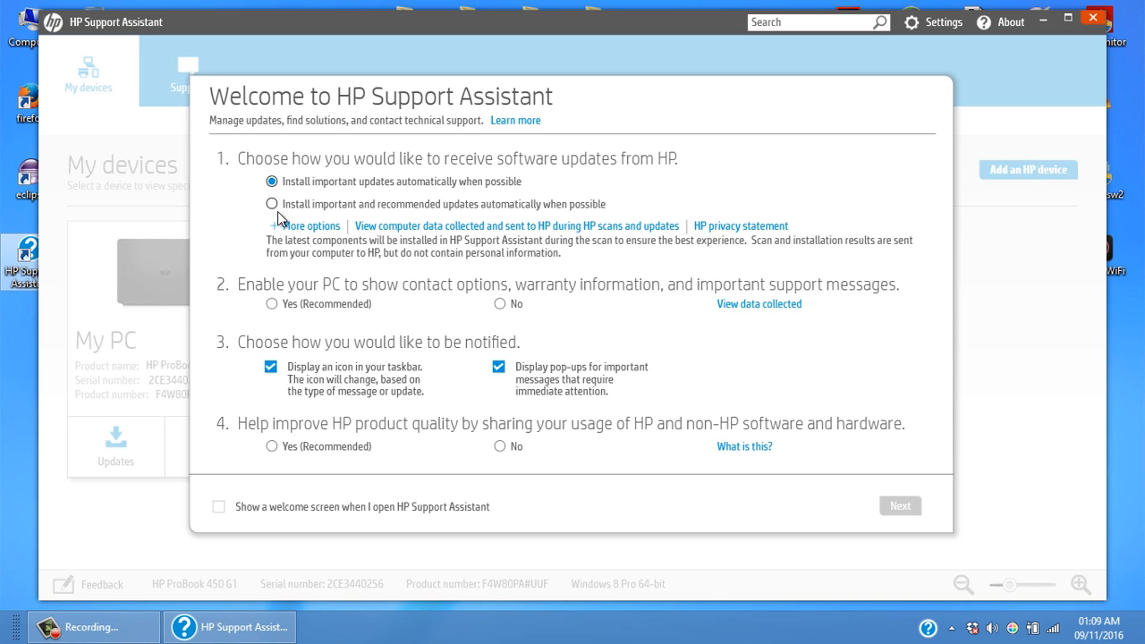
pyautogui.moveTo(330, 312)
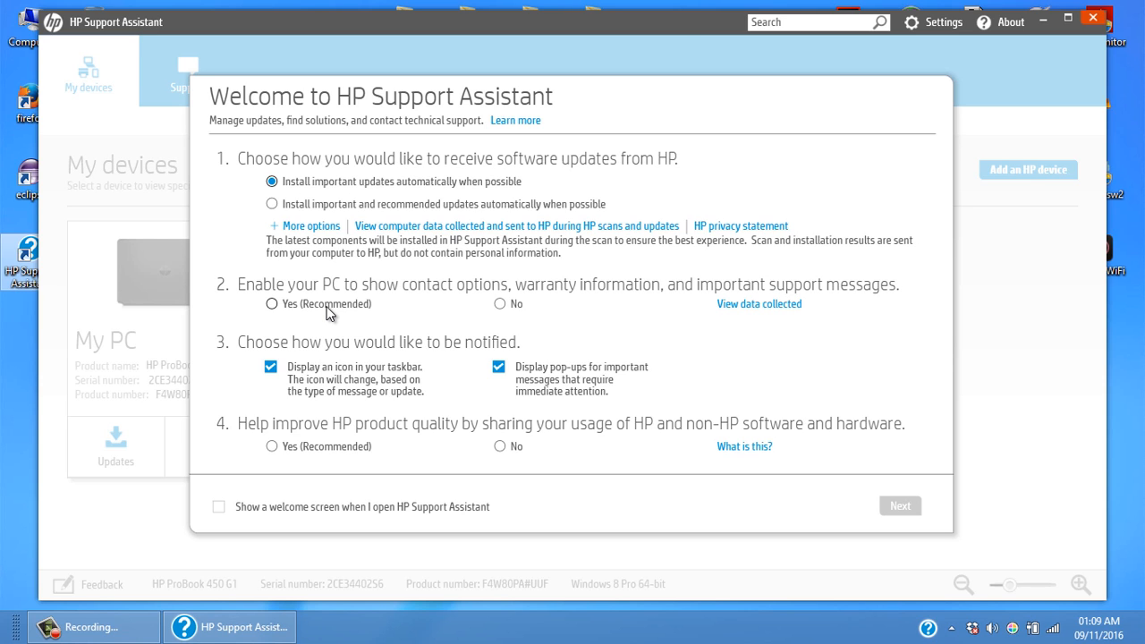
pyautogui.moveTo(200, 319)
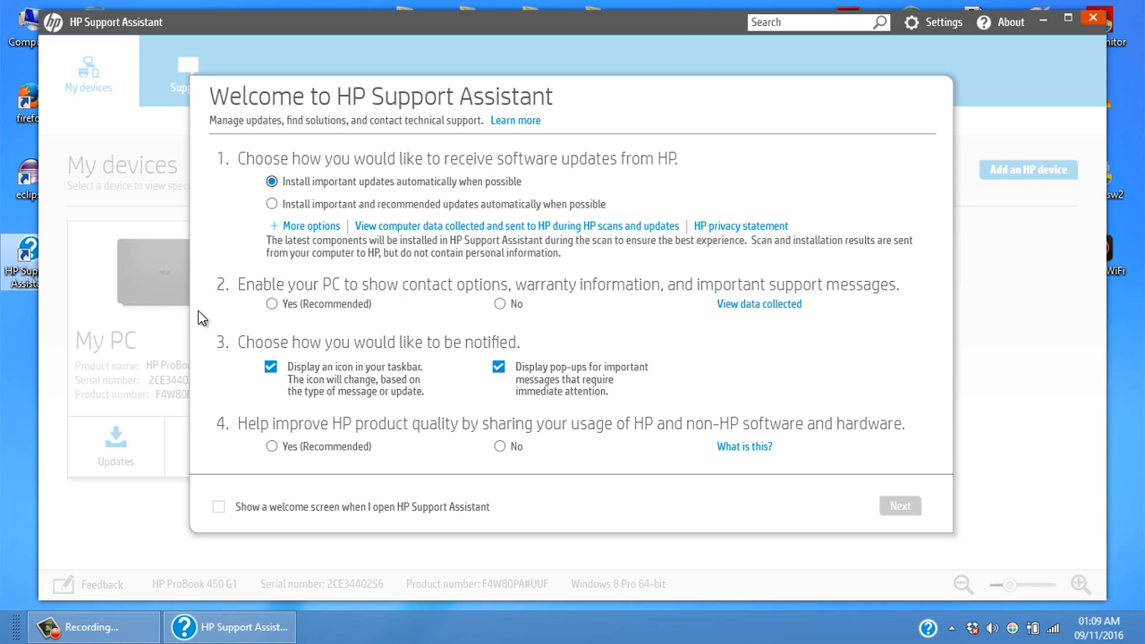
# - Allow contact and warranty messages, choose Yes (Recommended) for usage data, and keep the welcome screen at launch
pyautogui.click(272, 304)
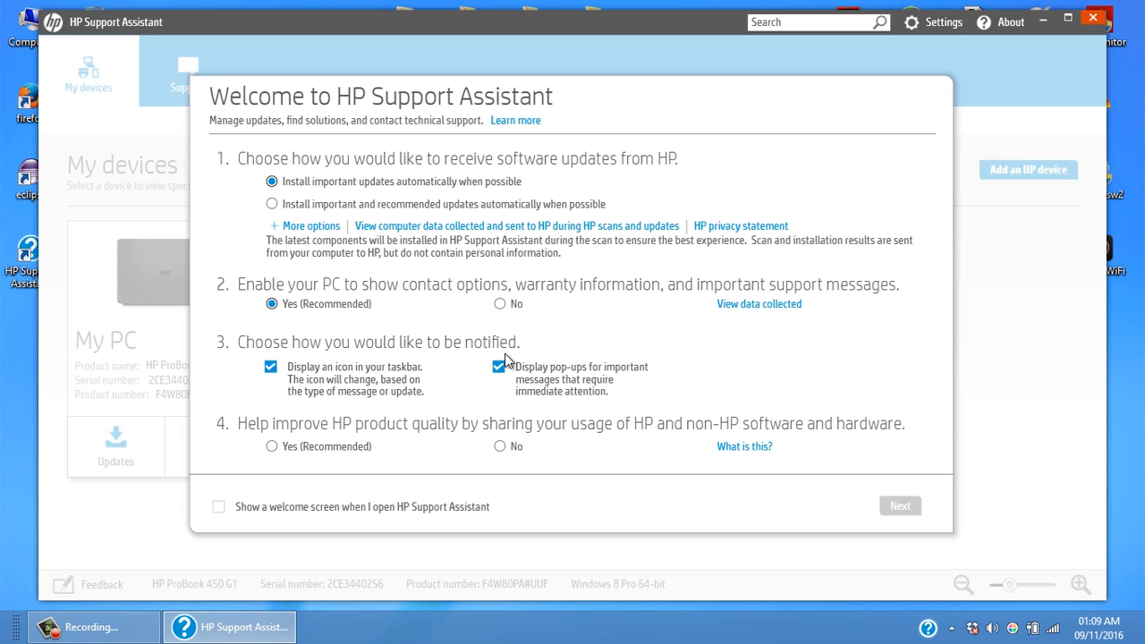
pyautogui.moveTo(397, 379)
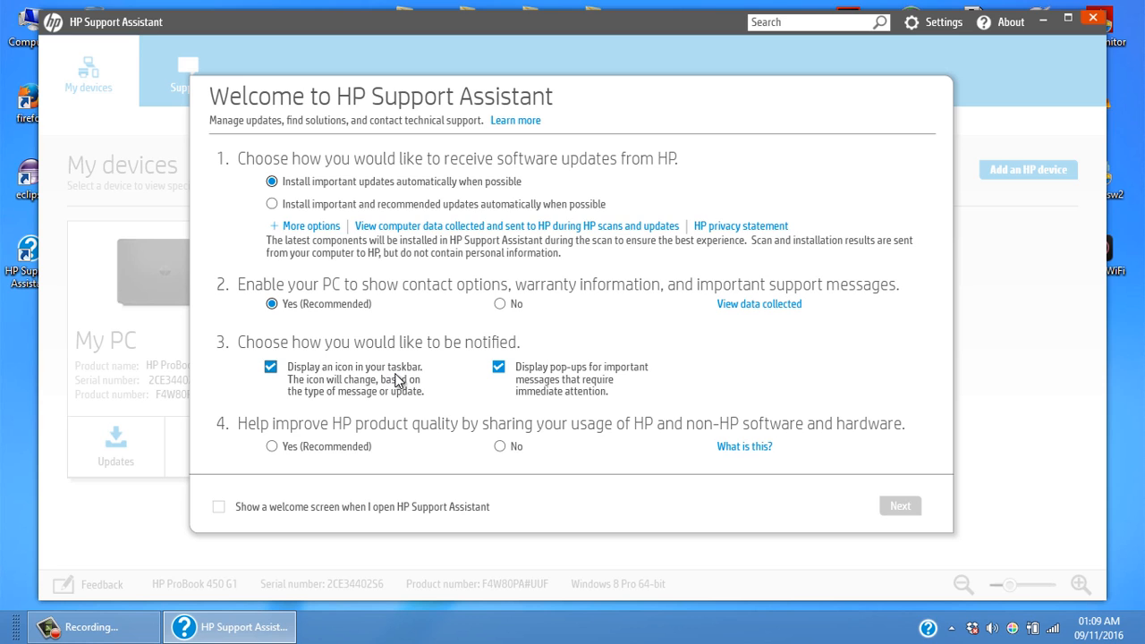
pyautogui.moveTo(340, 396)
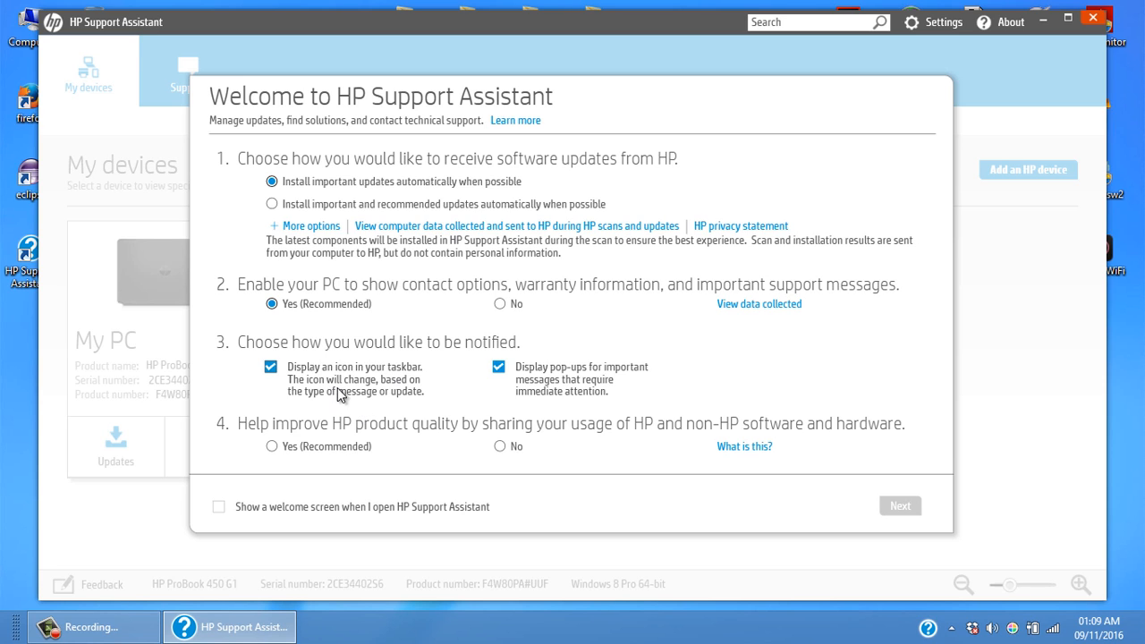
pyautogui.moveTo(376, 410)
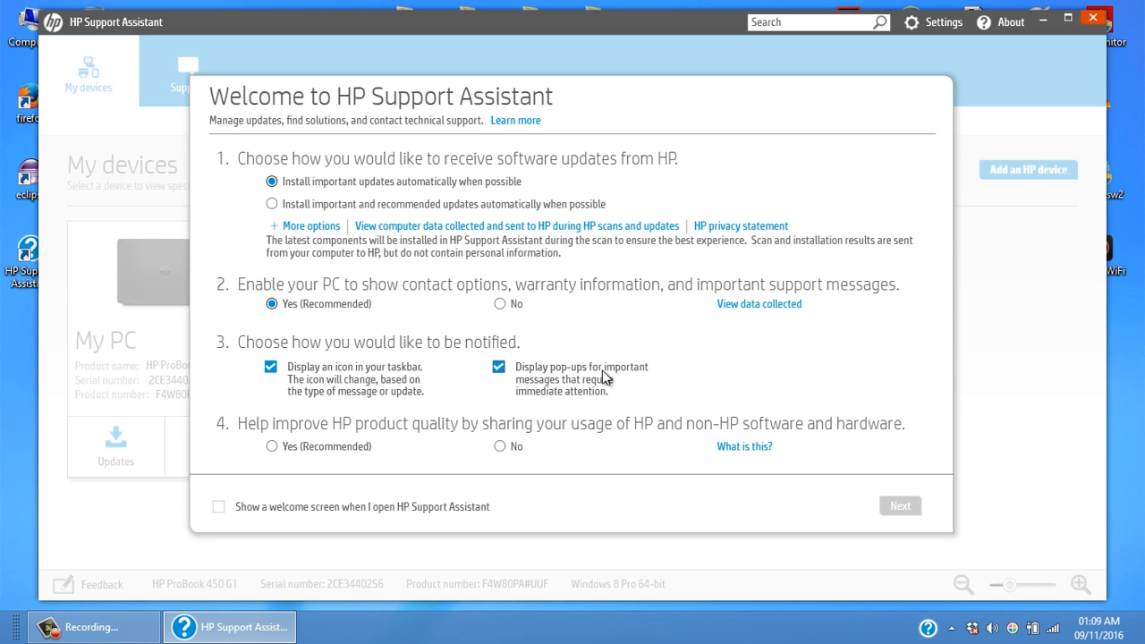
pyautogui.moveTo(648, 405)
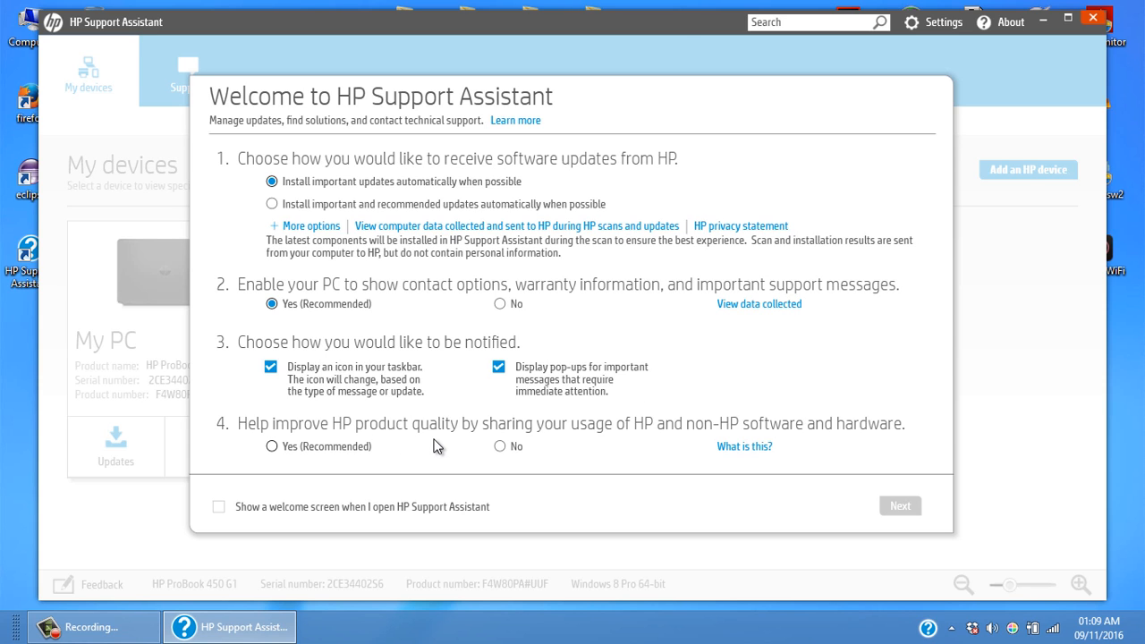
pyautogui.moveTo(580, 447)
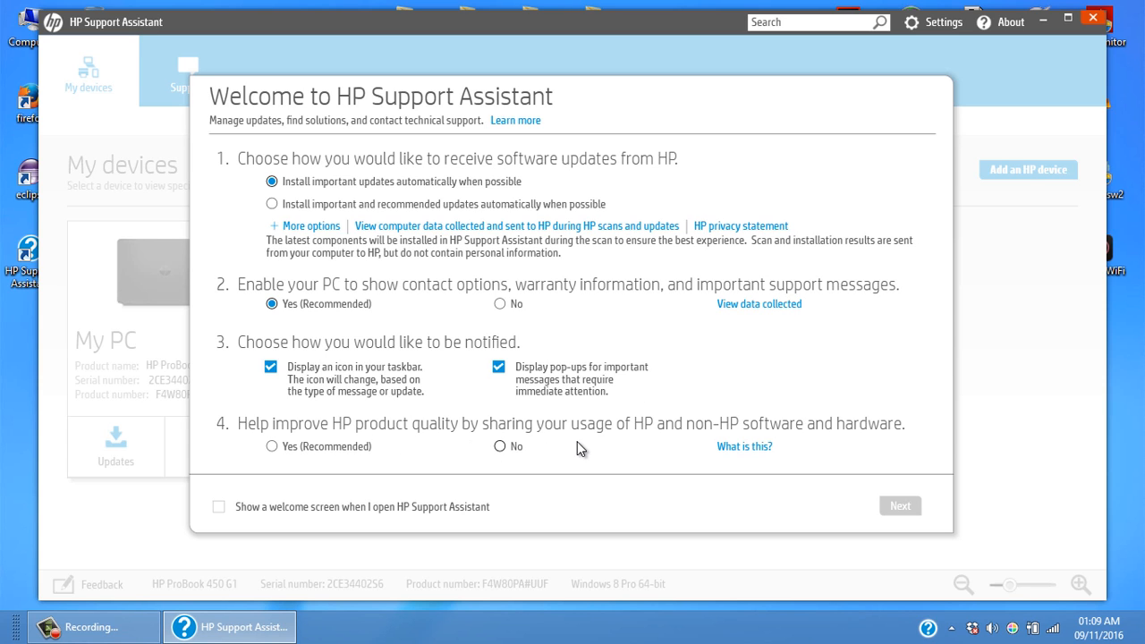
pyautogui.moveTo(727, 435)
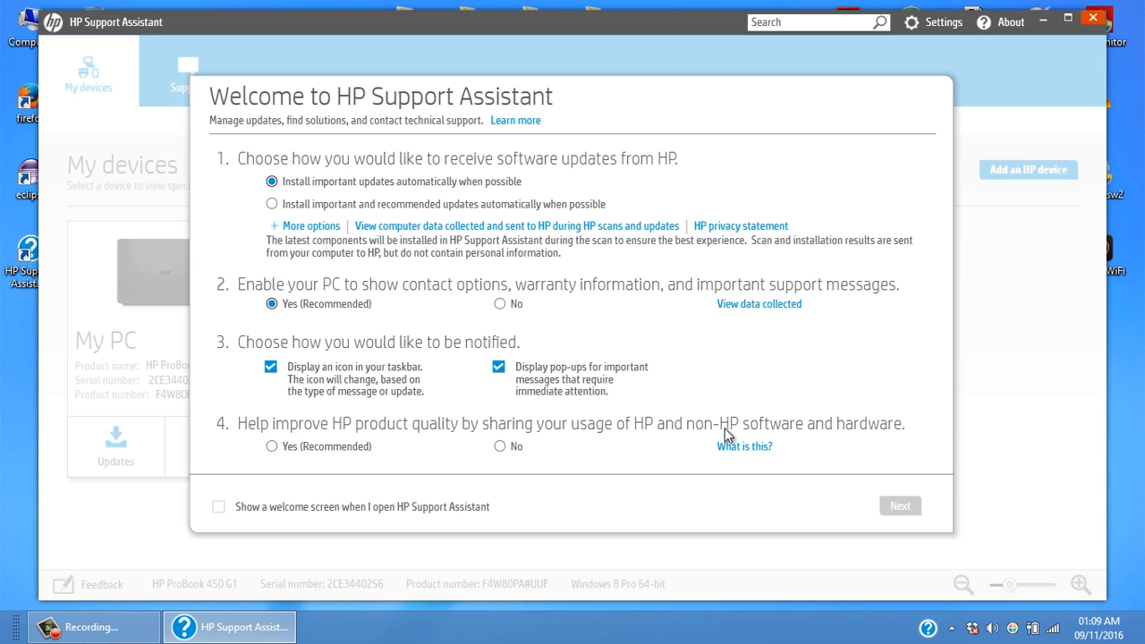
pyautogui.moveTo(494, 430)
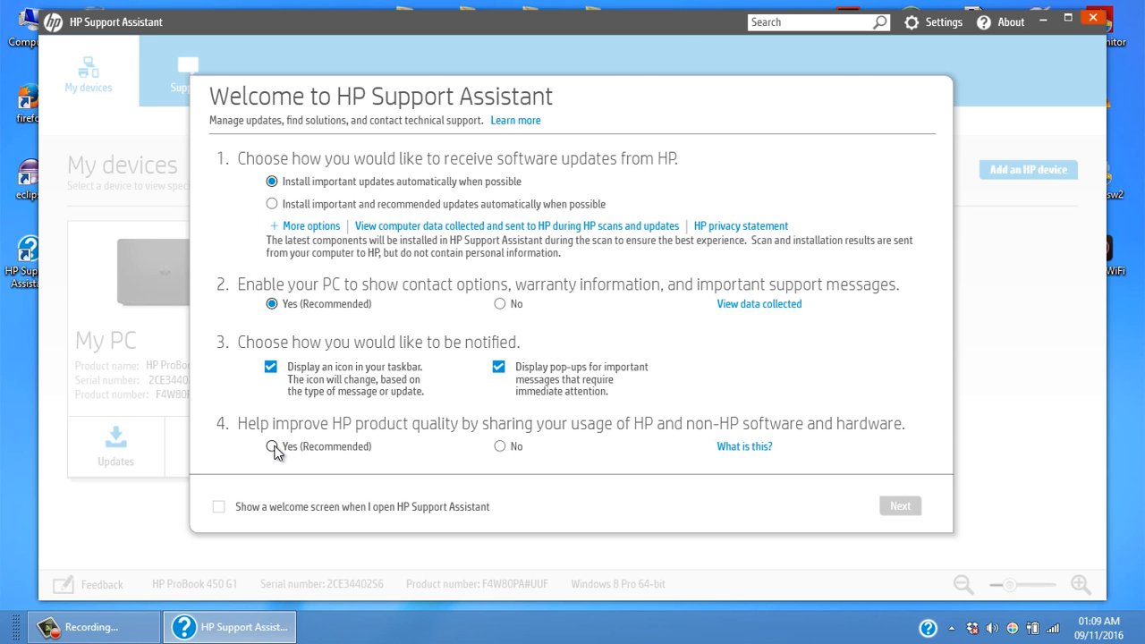
pyautogui.click(272, 448)
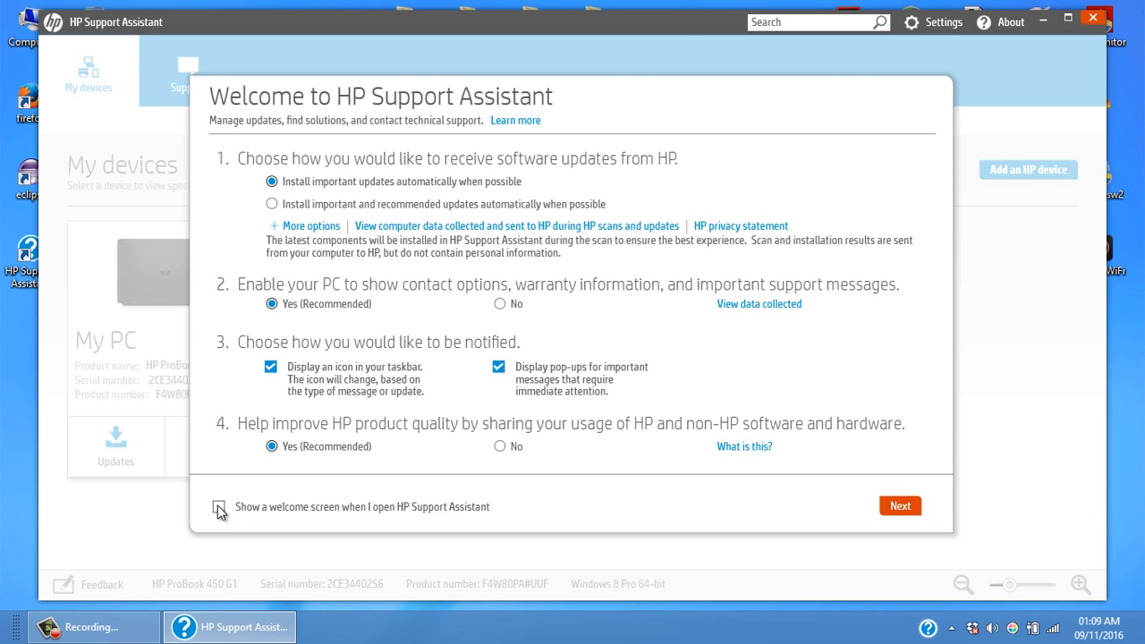
pyautogui.click(219, 507)
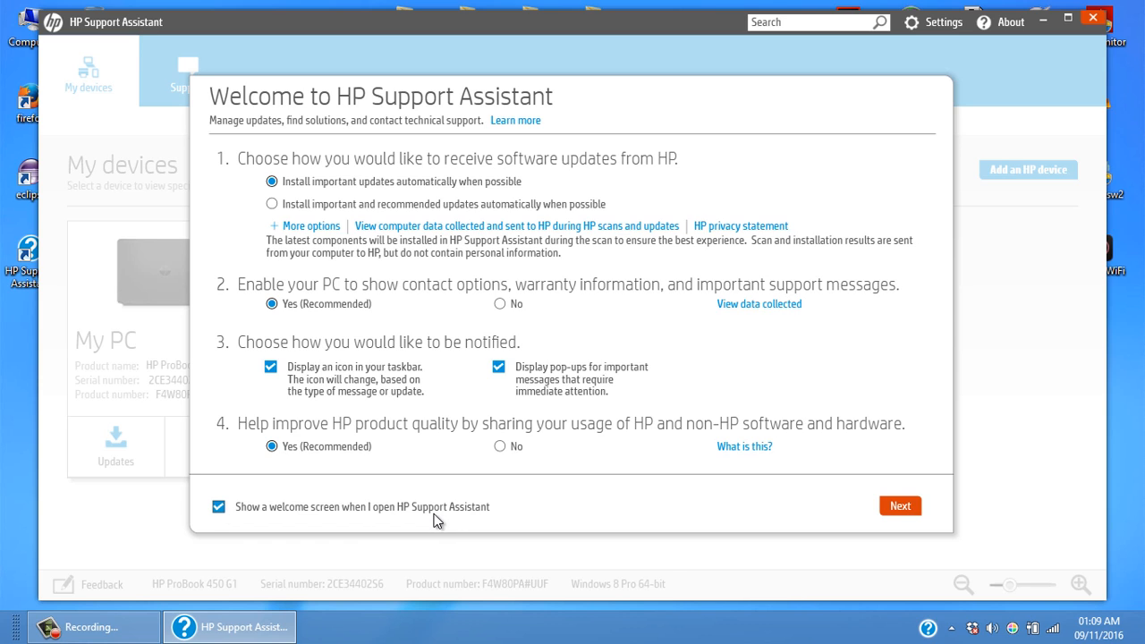
pyautogui.moveTo(665, 506)
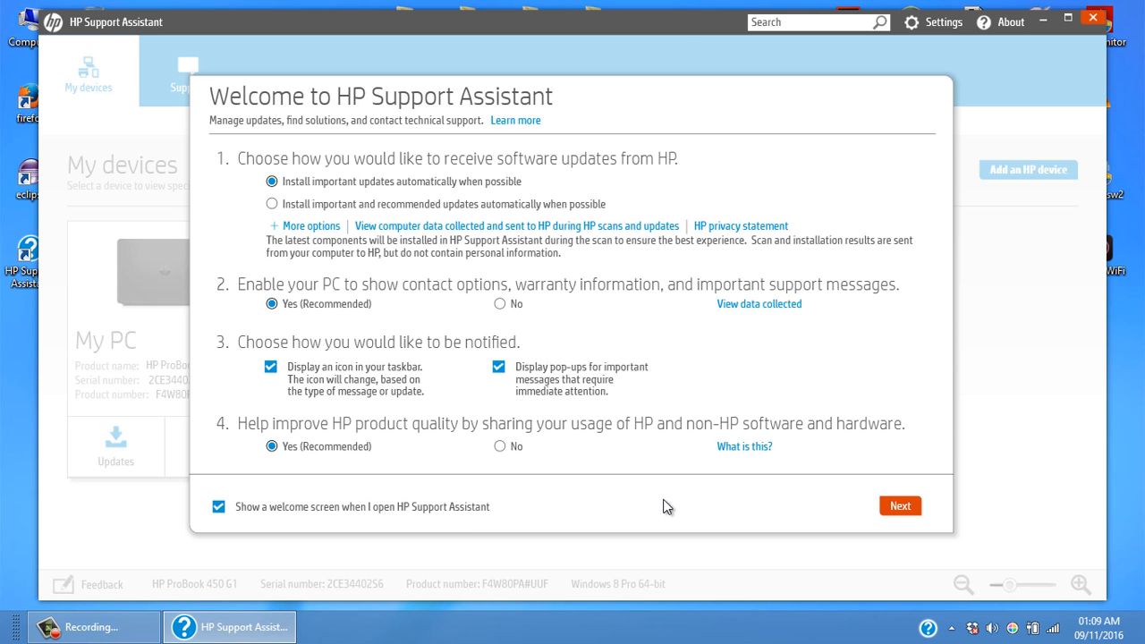
pyautogui.moveTo(900, 505)
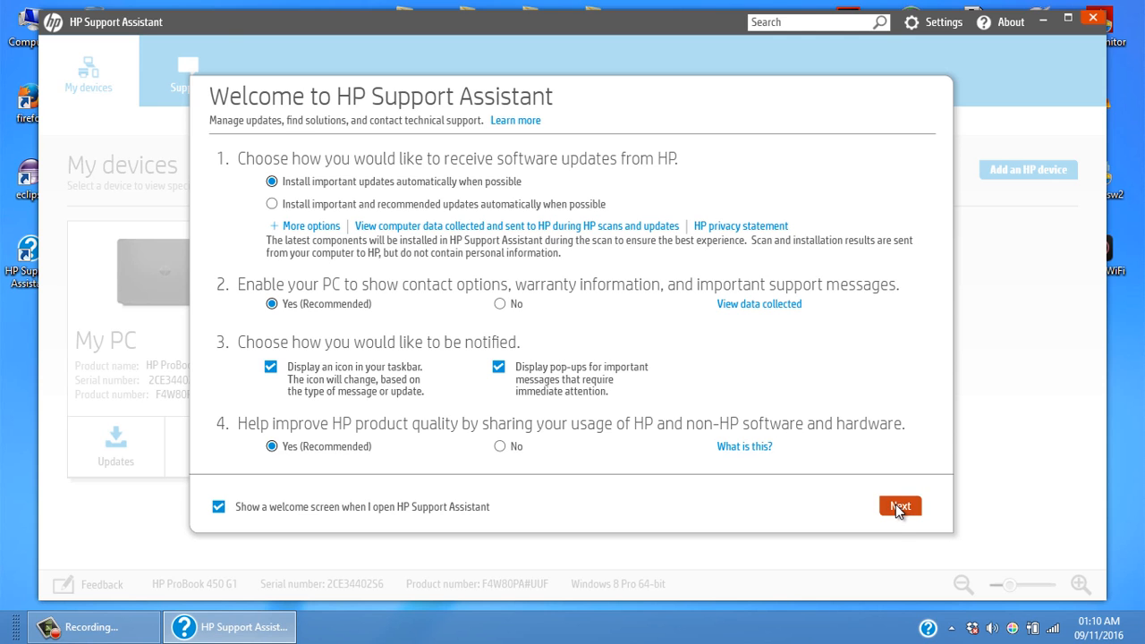
# - Confirm the welcome choices with Next and dismiss the 'Check out what's new' dialog with OK
pyautogui.click(900, 505)
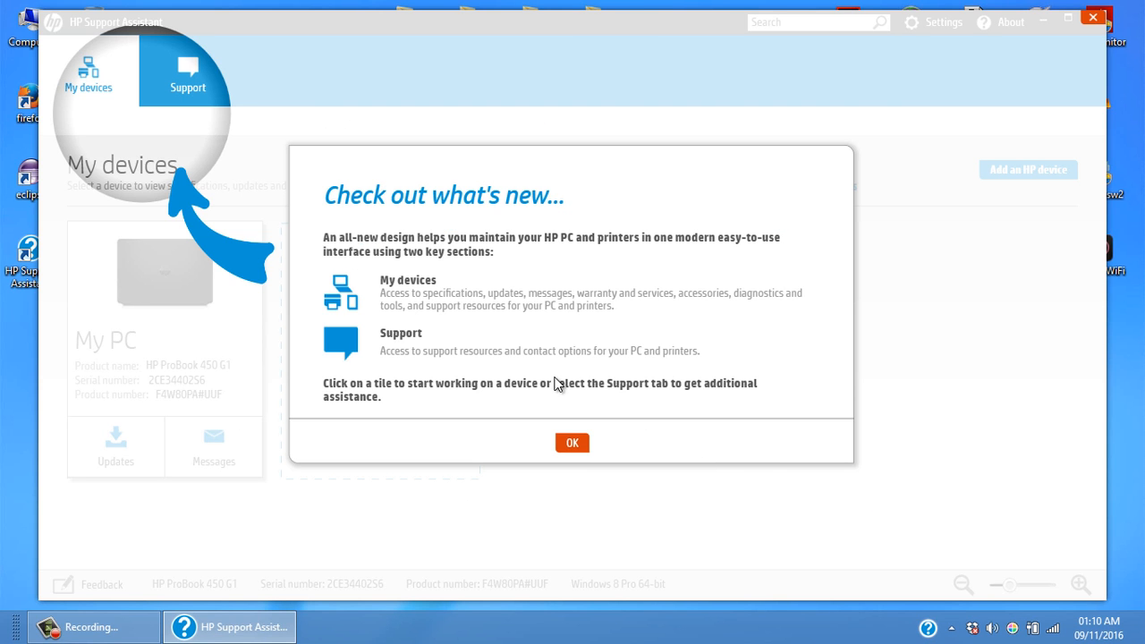
pyautogui.moveTo(433, 297)
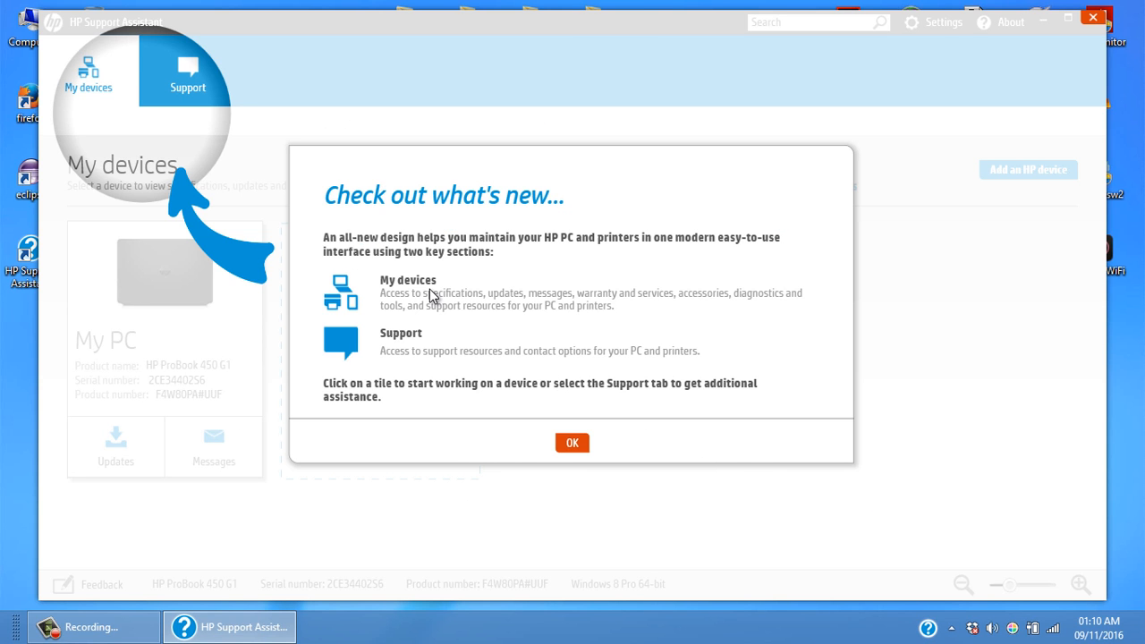
pyautogui.moveTo(555, 308)
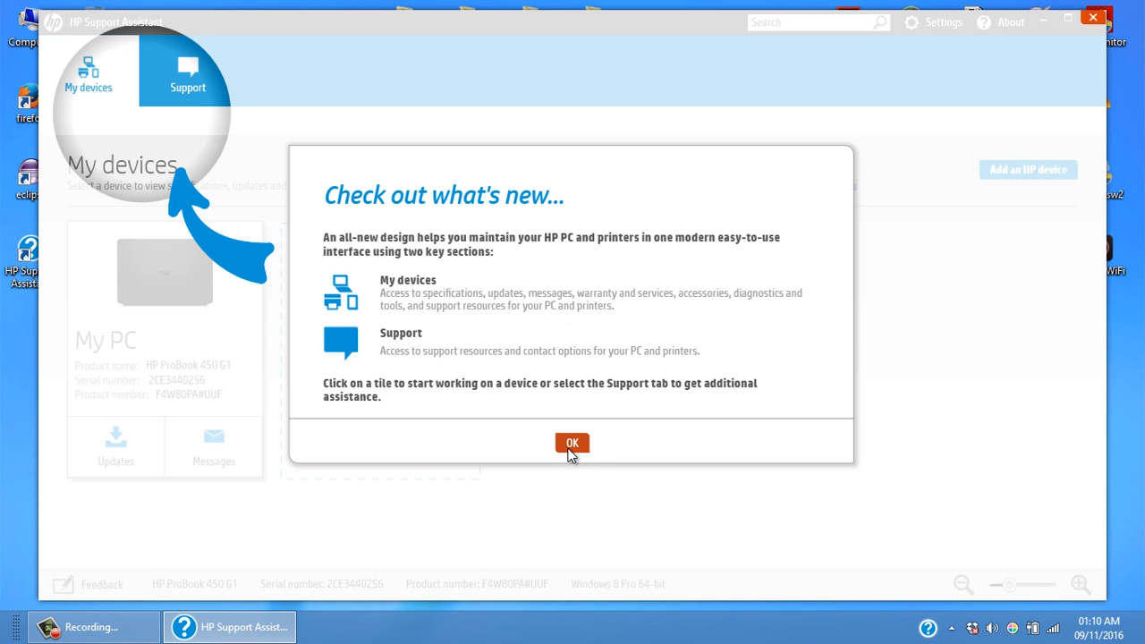
pyautogui.click(572, 444)
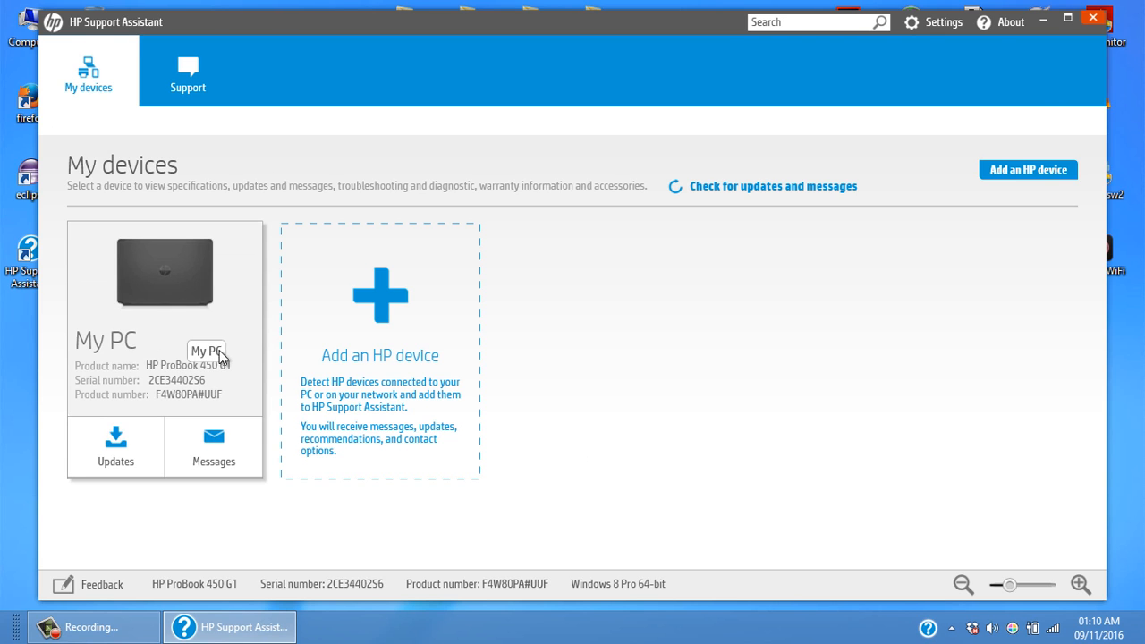
pyautogui.moveTo(165, 290)
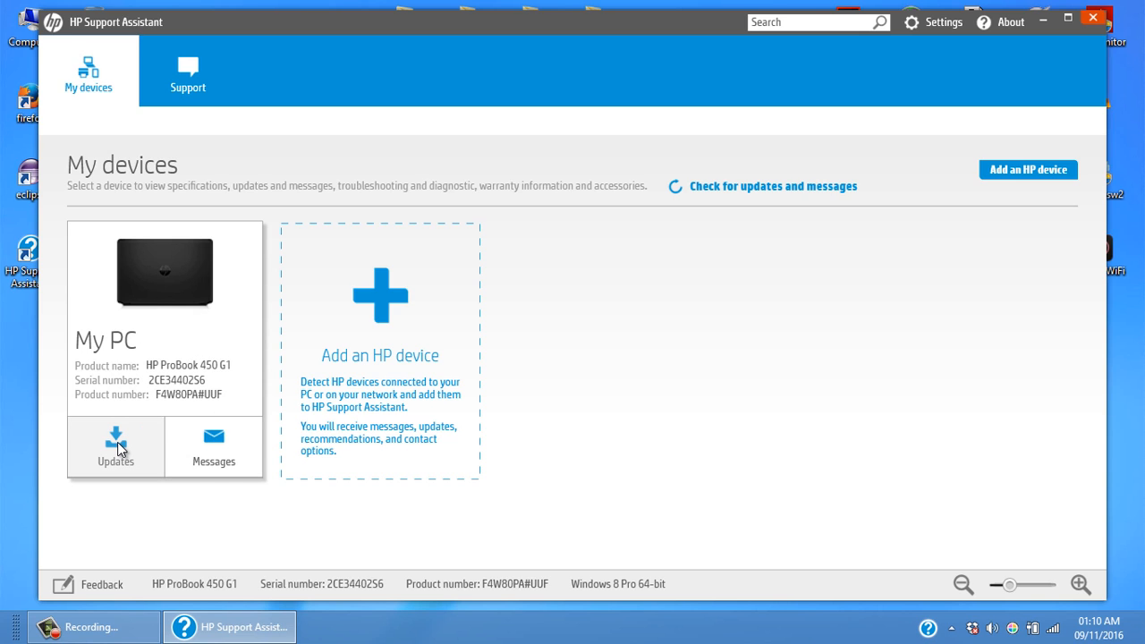
pyautogui.moveTo(188, 319)
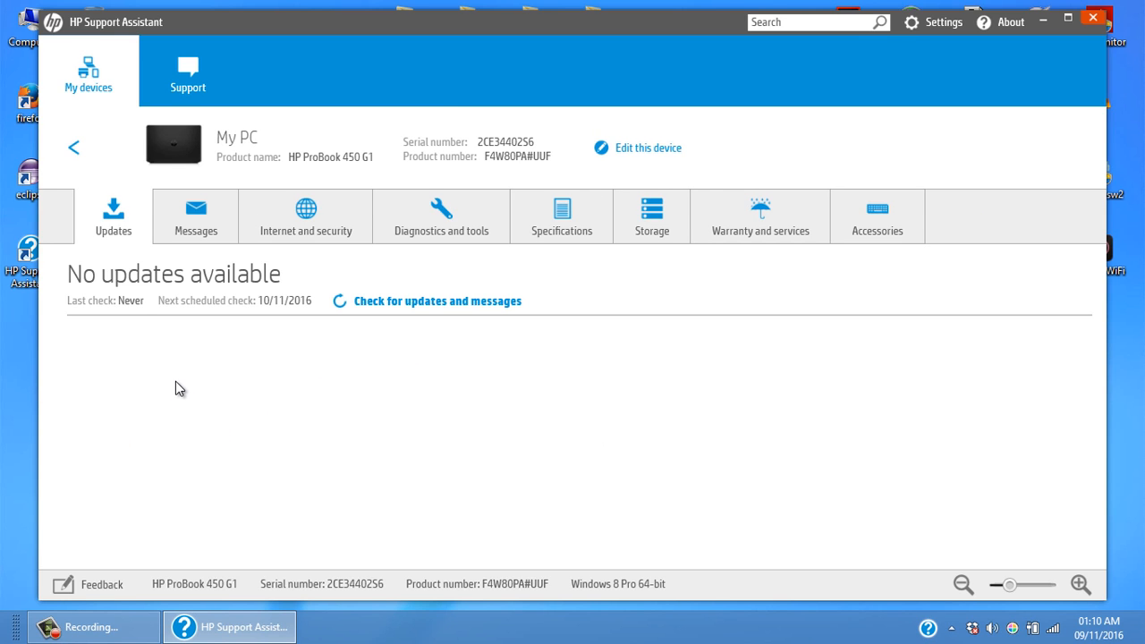
pyautogui.moveTo(511, 21)
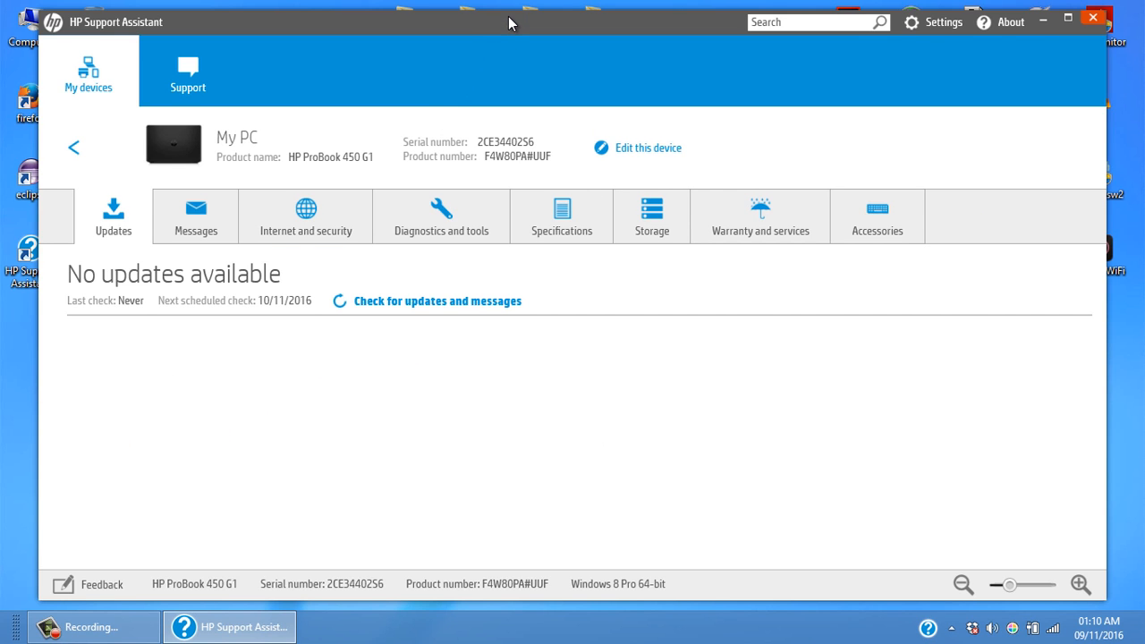
pyautogui.moveTo(165, 319)
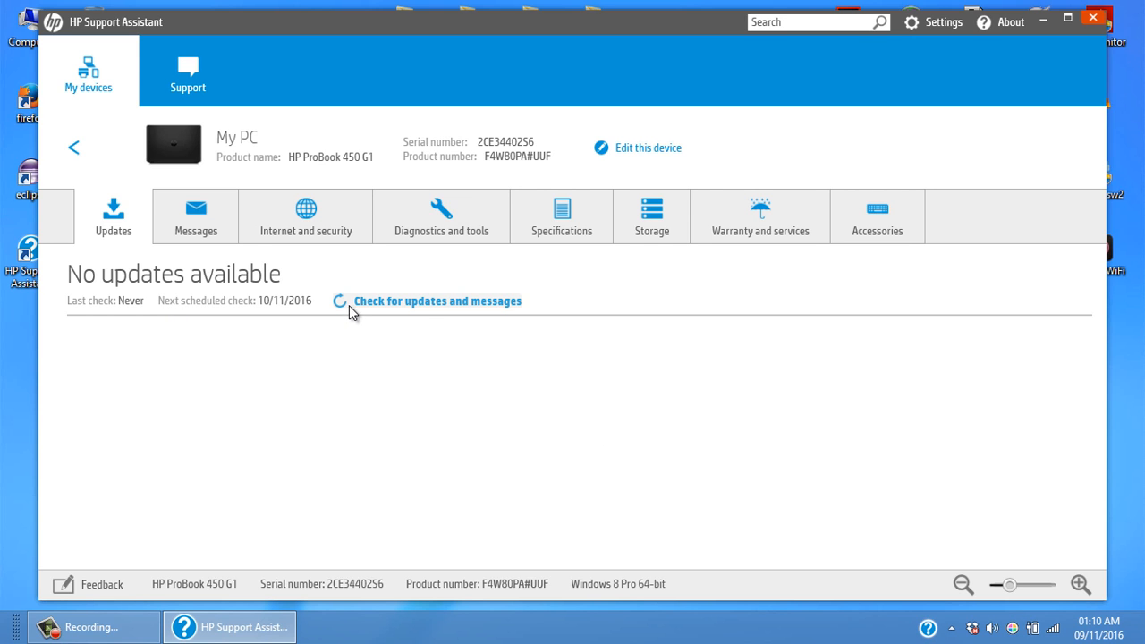
# - Browse My PC's Messages, Diagnostics and tools, Storage, and Warranty and services pages, ending on the expired warranty
pyautogui.click(195, 216)
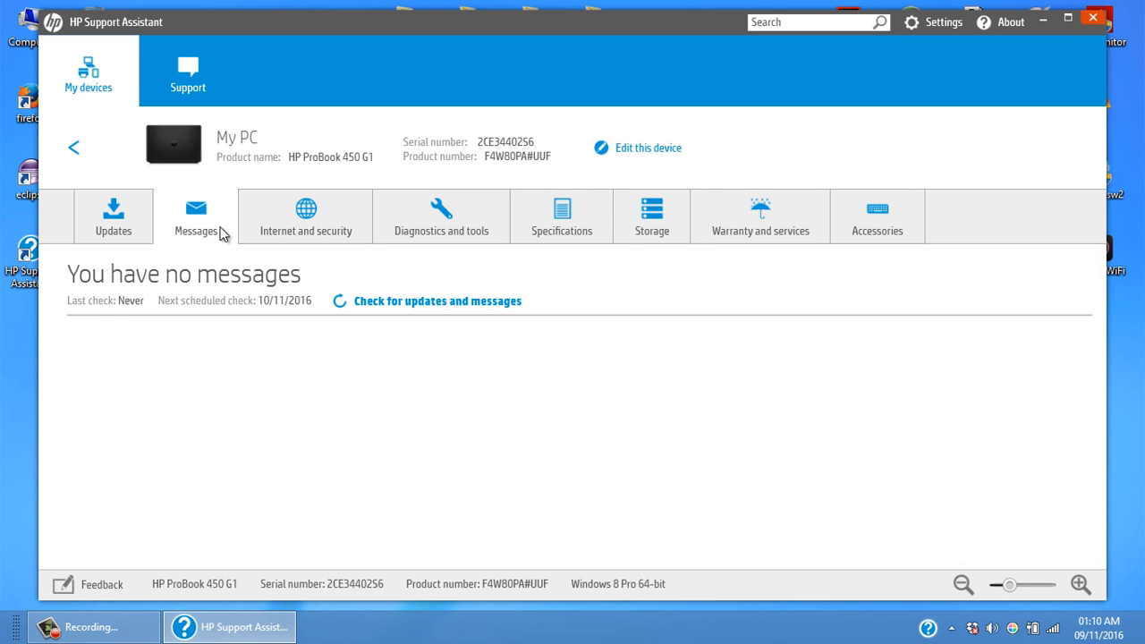
pyautogui.click(441, 216)
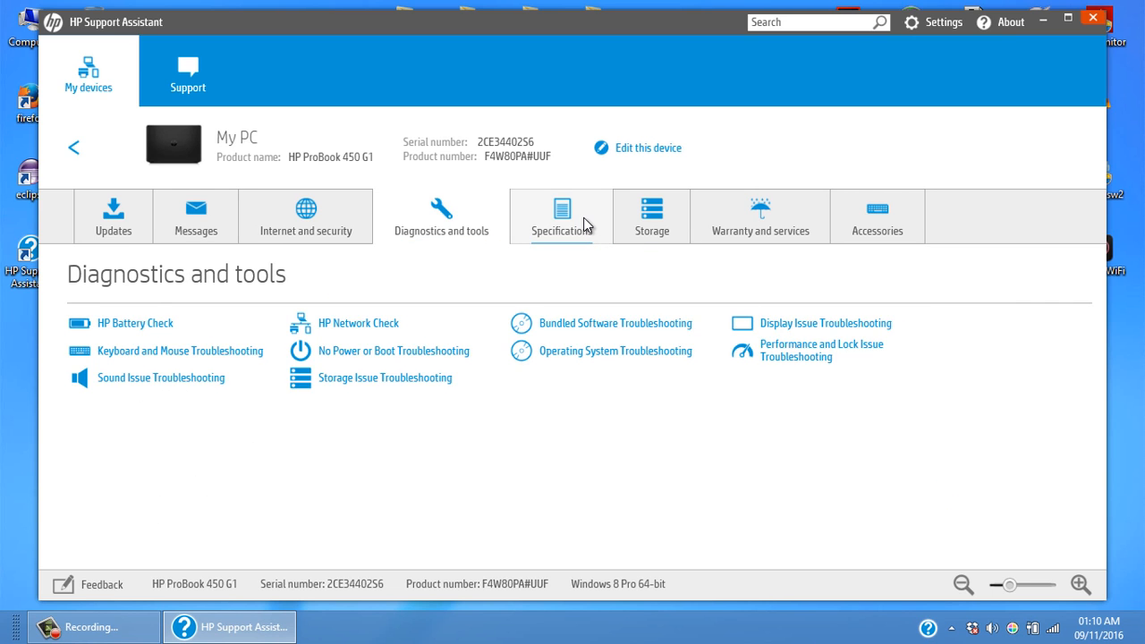
pyautogui.click(651, 215)
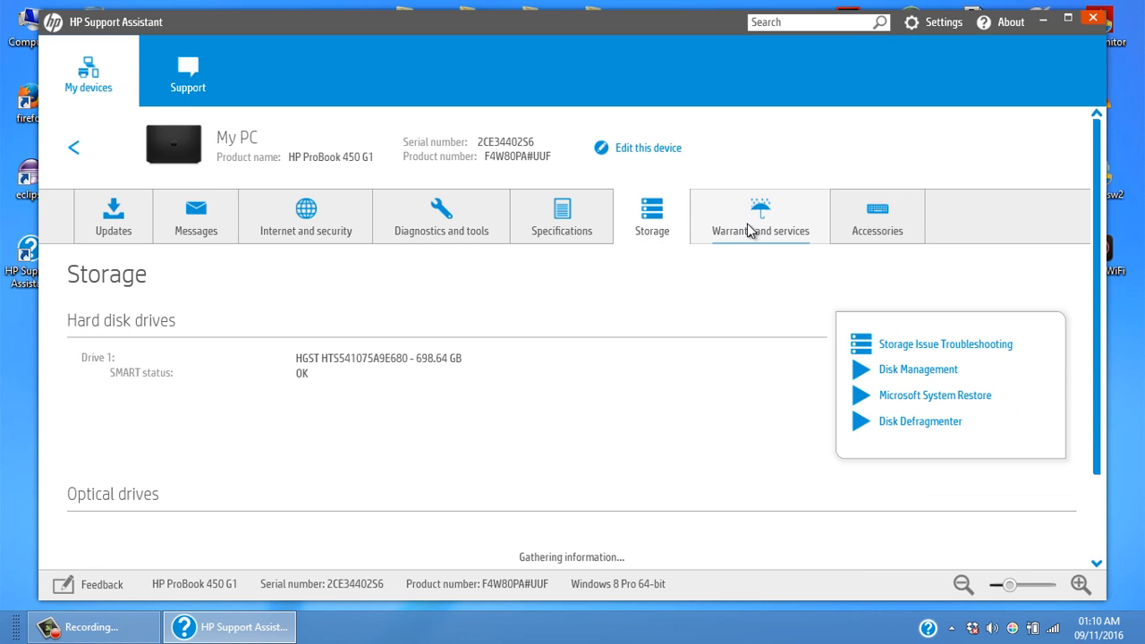
pyautogui.click(758, 217)
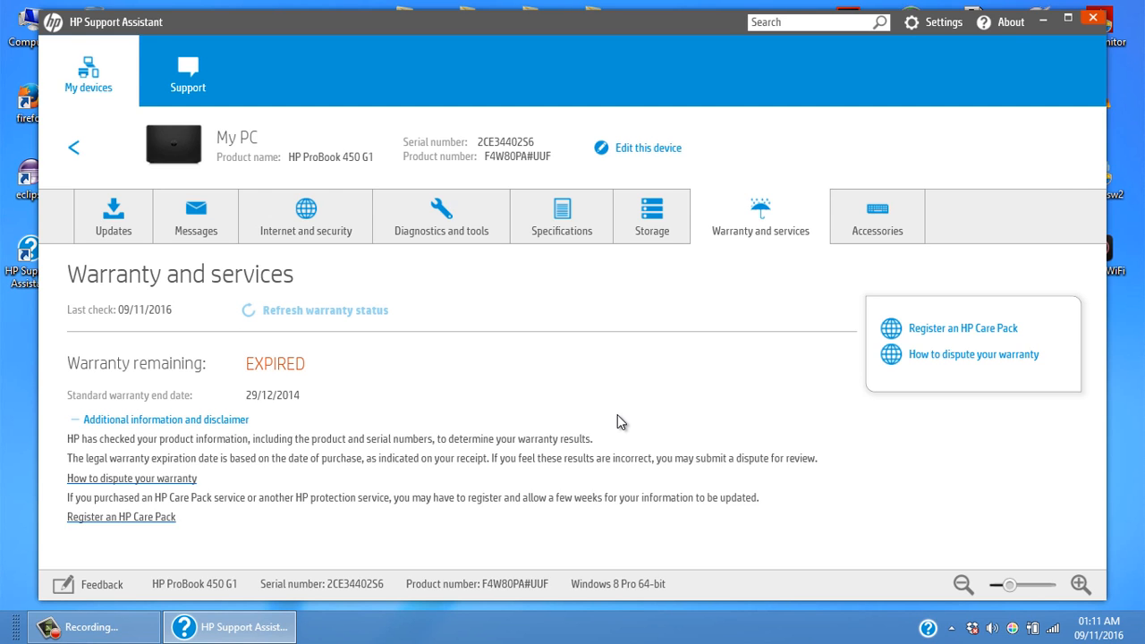
pyautogui.moveTo(115, 216)
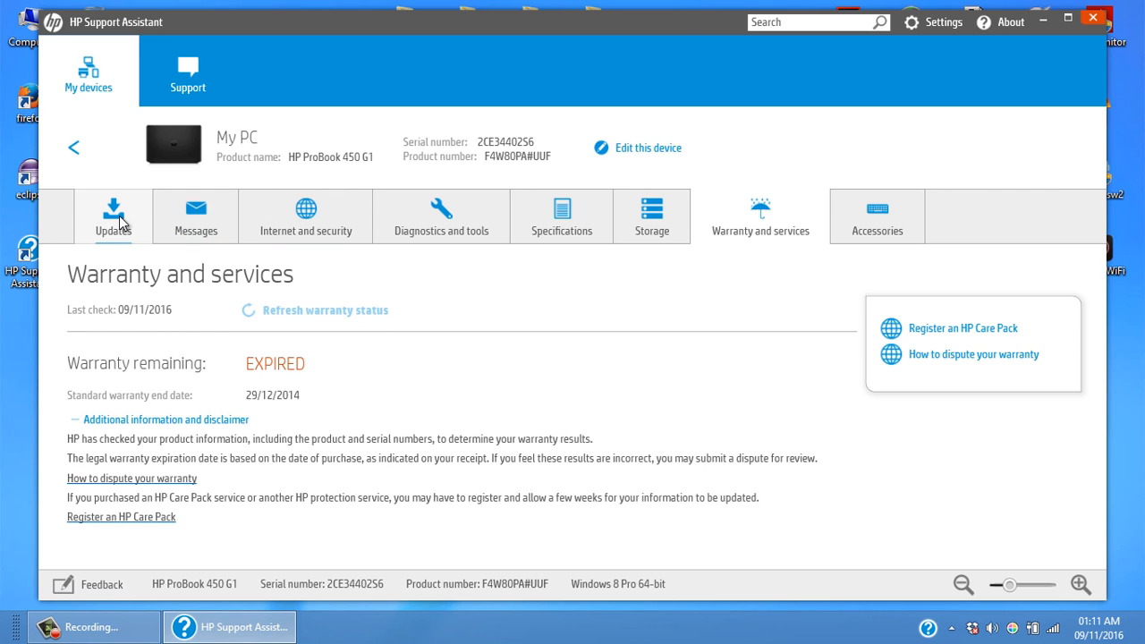
# - Switch My PC back to its Updates page showing no updates available
pyautogui.click(113, 216)
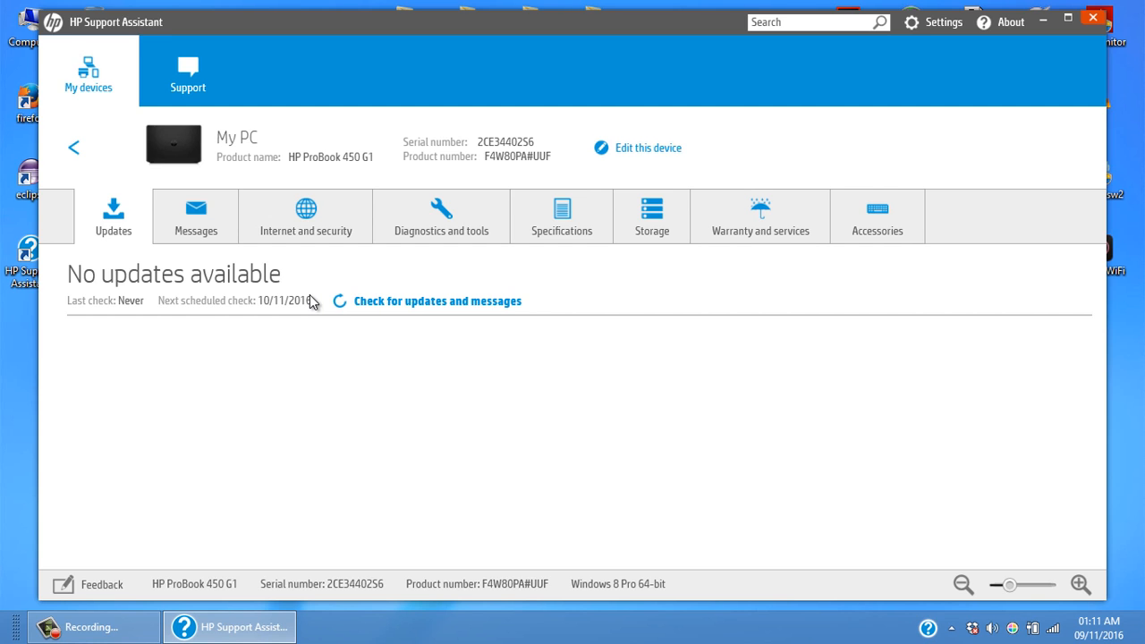
pyautogui.moveTo(413, 327)
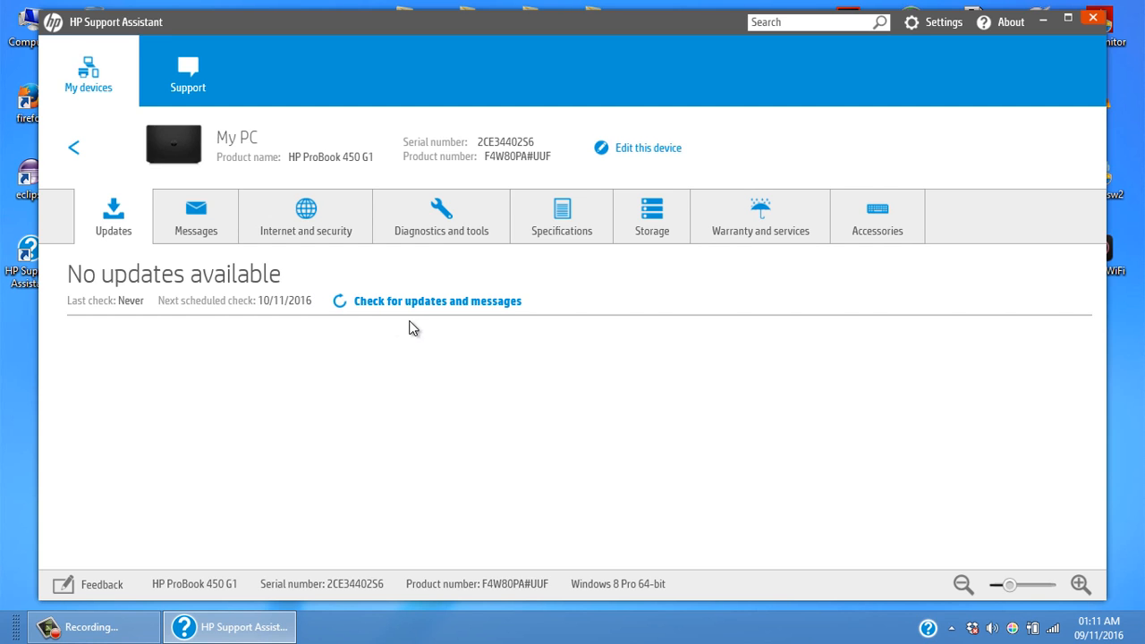
pyautogui.moveTo(601, 265)
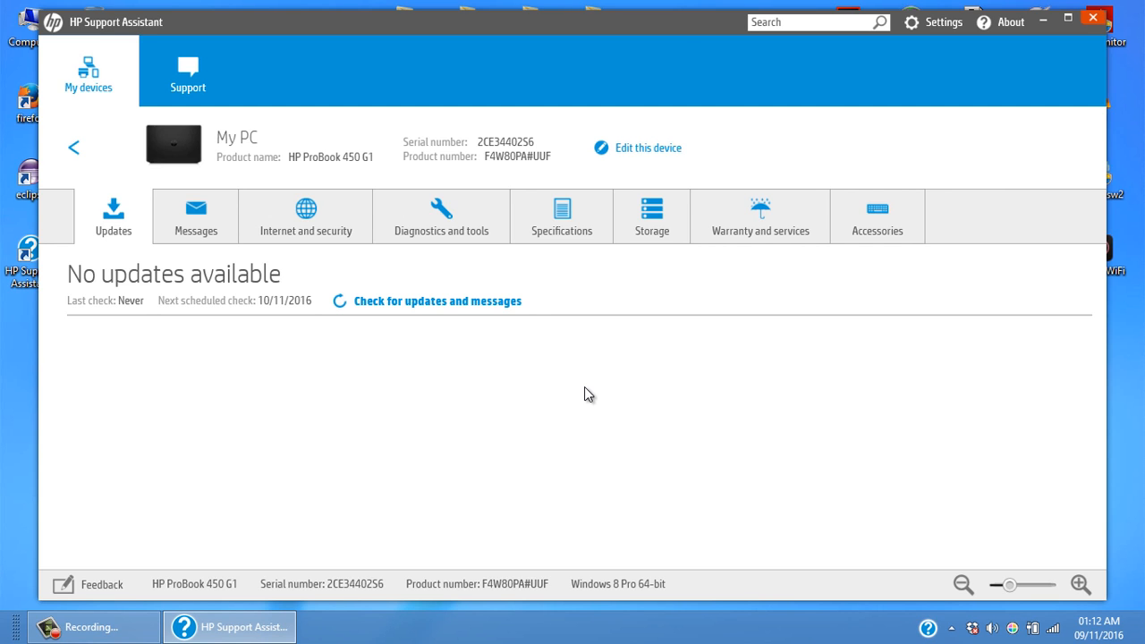
pyautogui.moveTo(759, 215)
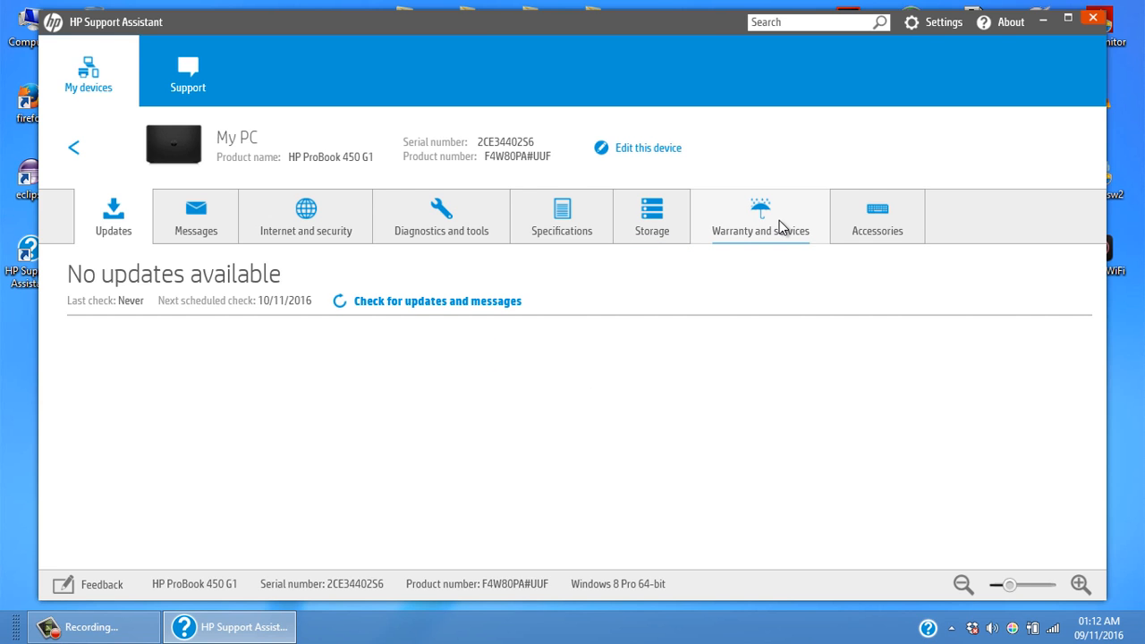
# - View My PC's Warranty and services, Accessories, then Internet and security pages
pyautogui.click(759, 217)
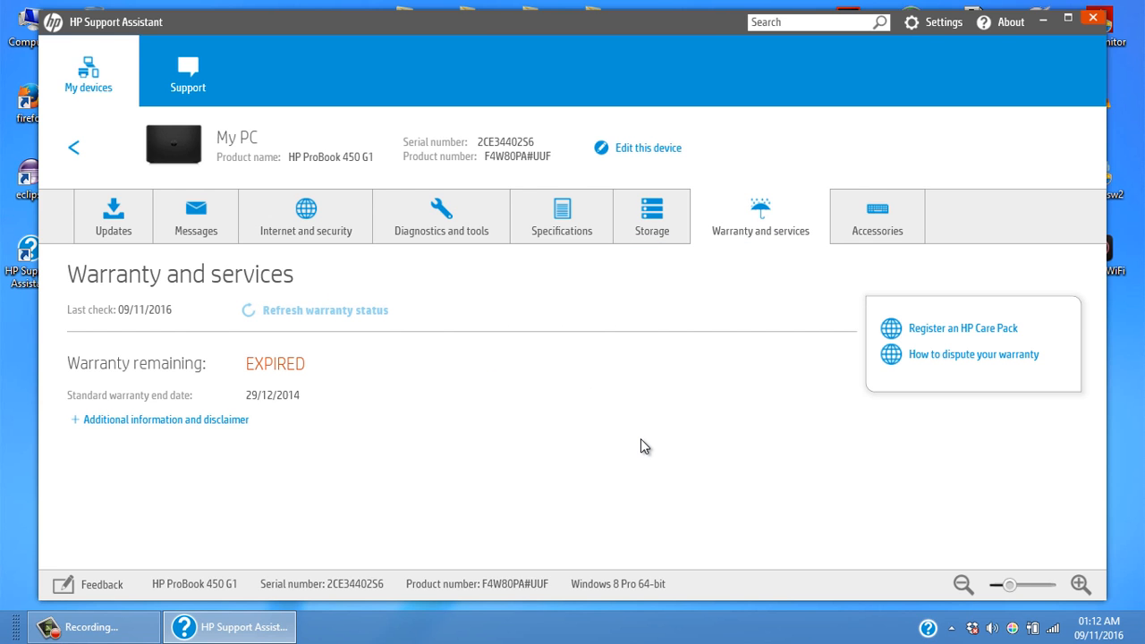
pyautogui.moveTo(925, 408)
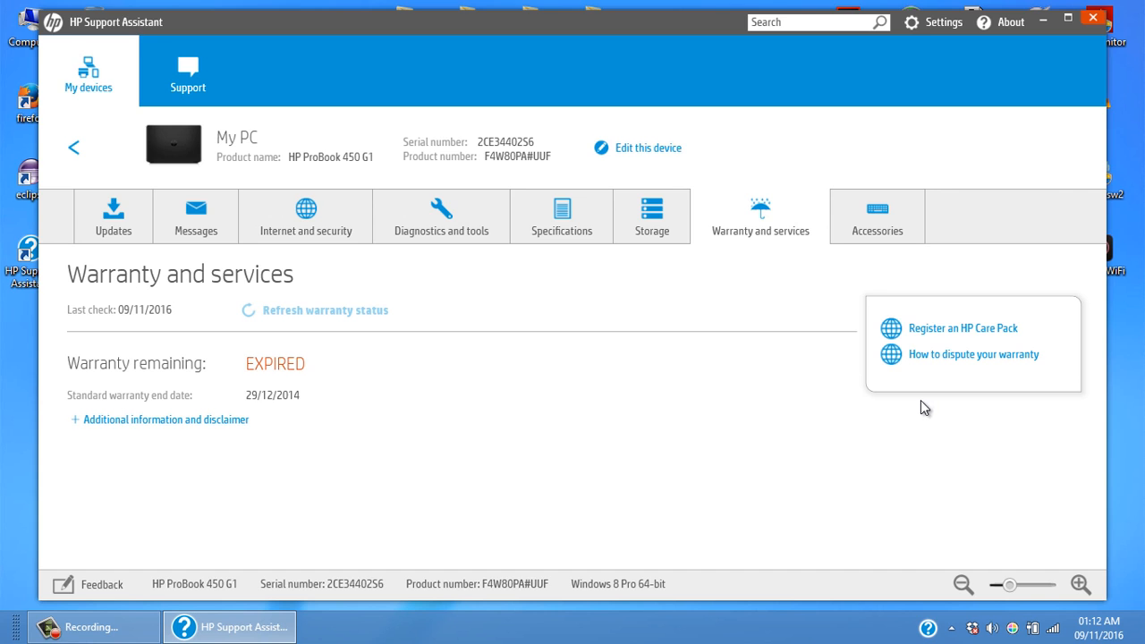
pyautogui.click(877, 216)
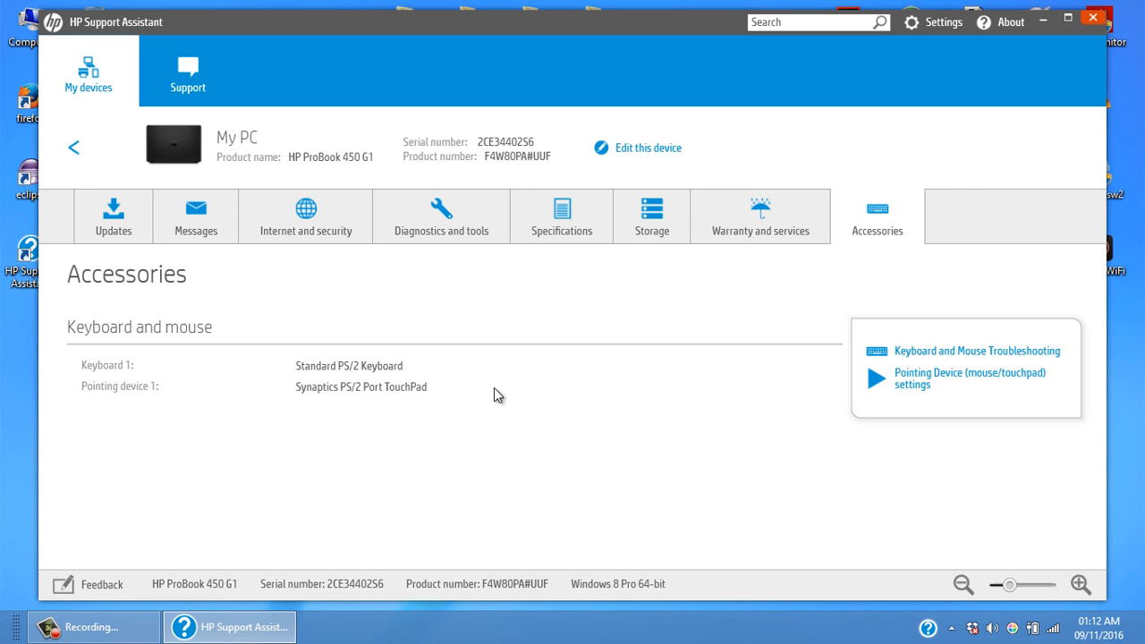
pyautogui.moveTo(427, 301)
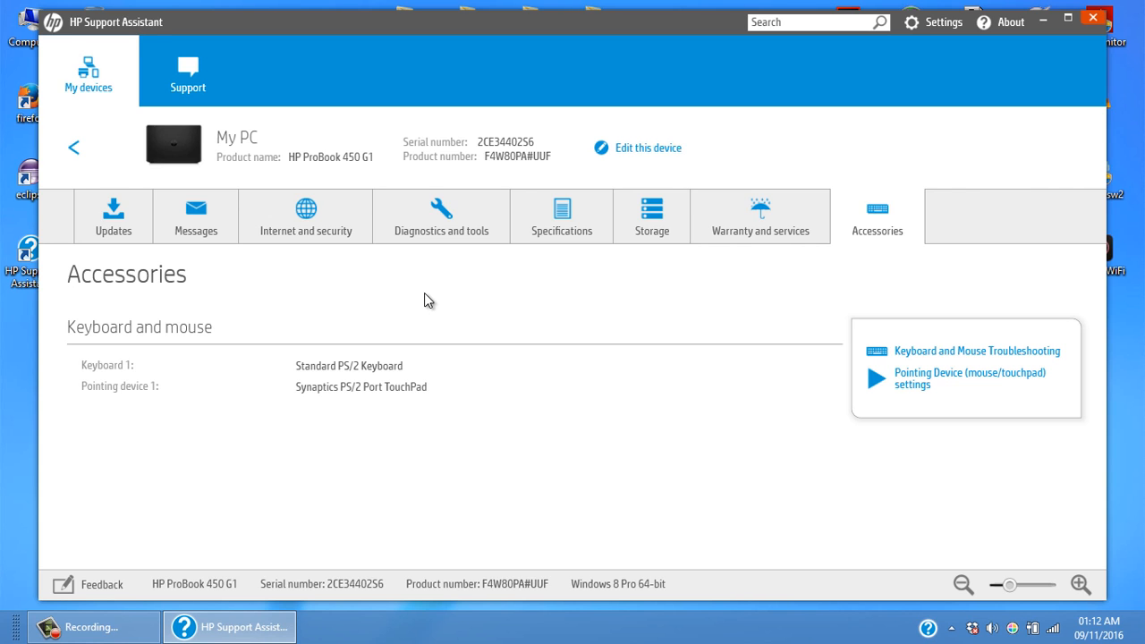
pyautogui.click(304, 217)
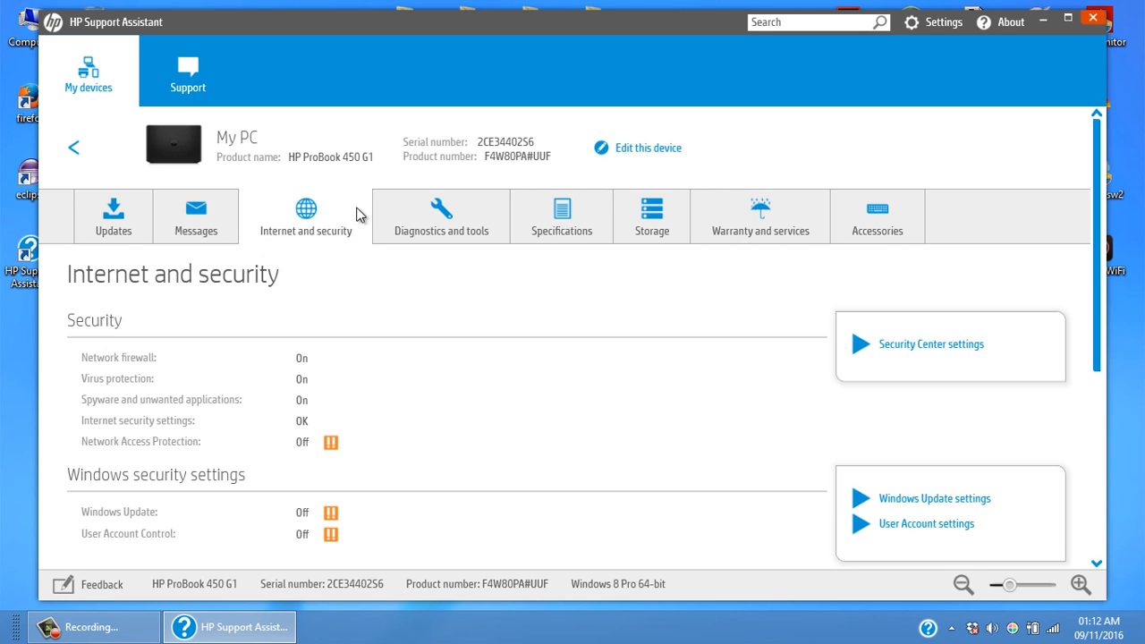